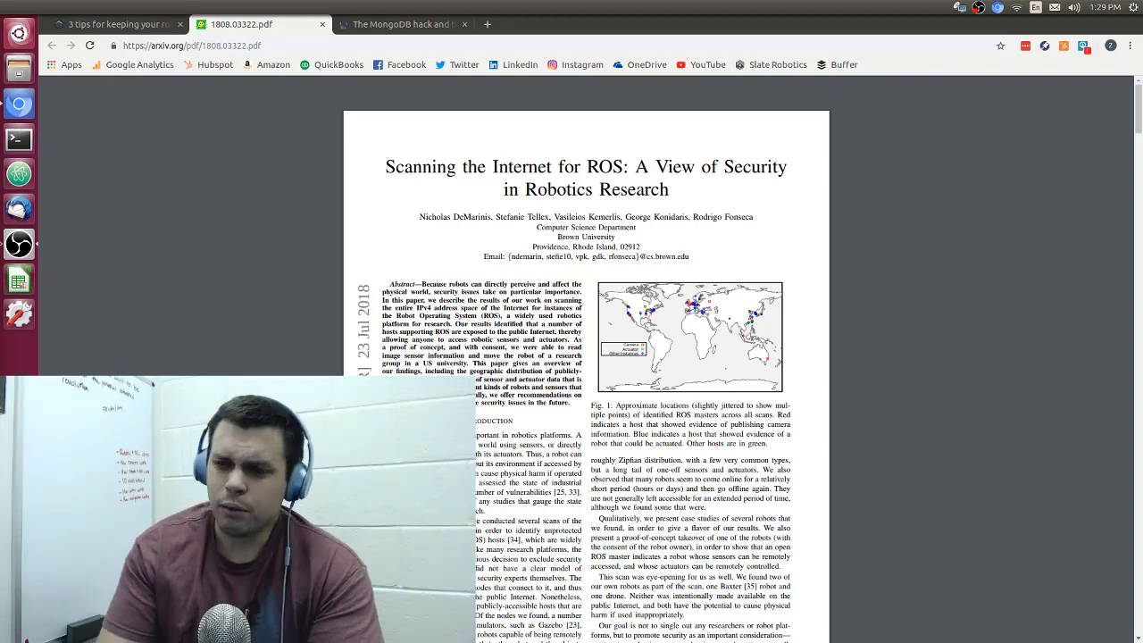
# - Switch to the '3 tips for keeping your robots secure' post and scroll to its top
pyautogui.click(116, 25)
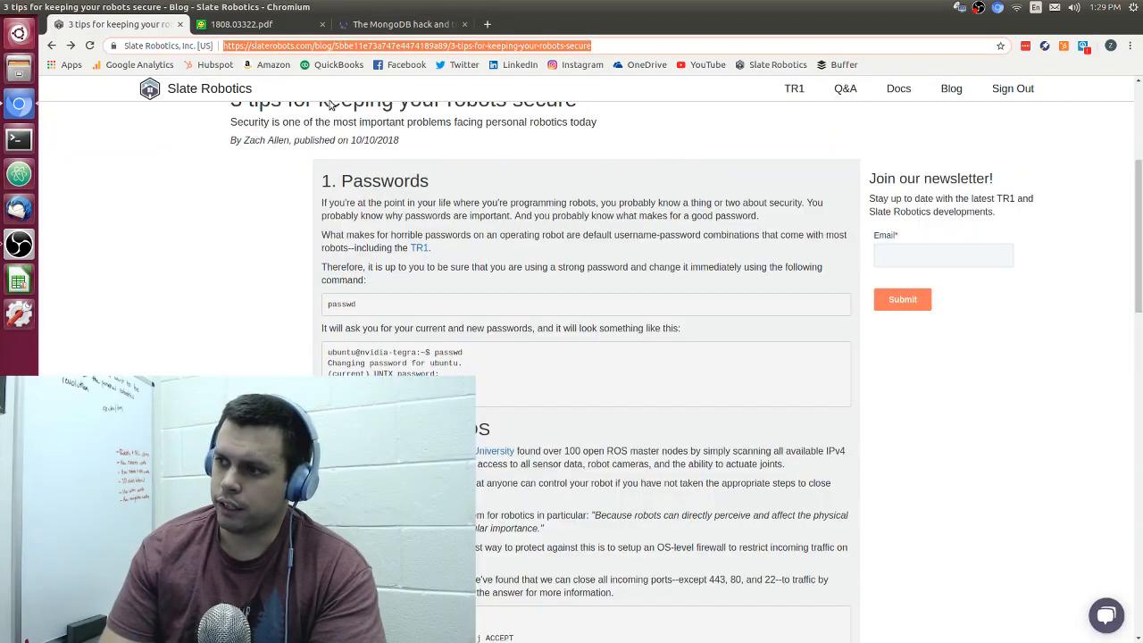
pyautogui.scroll(3)
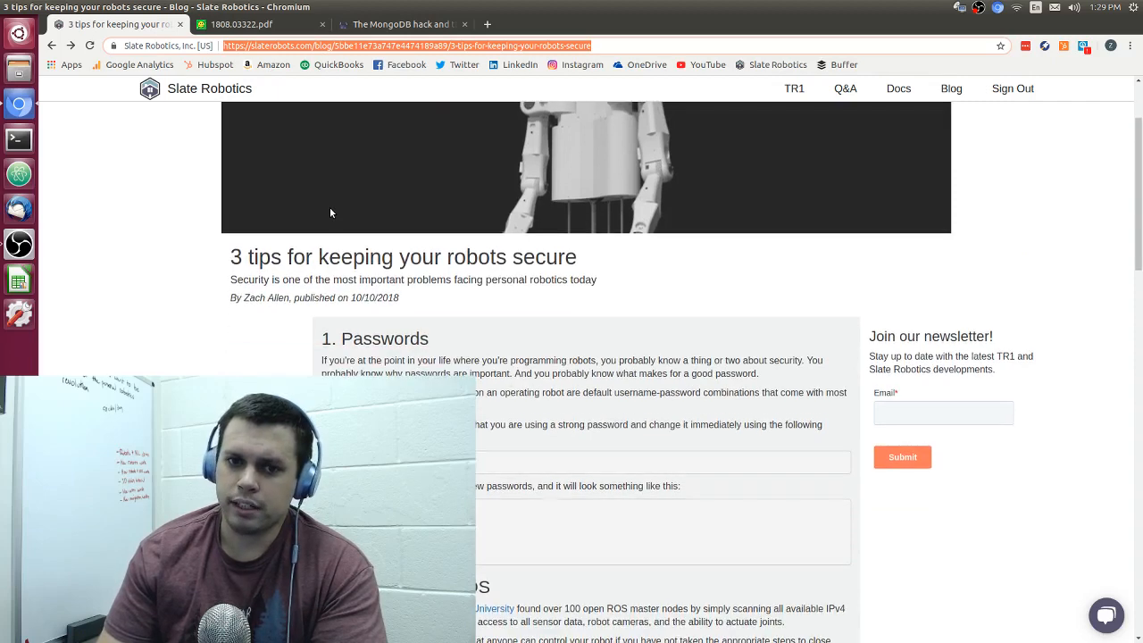
pyautogui.moveTo(259, 25)
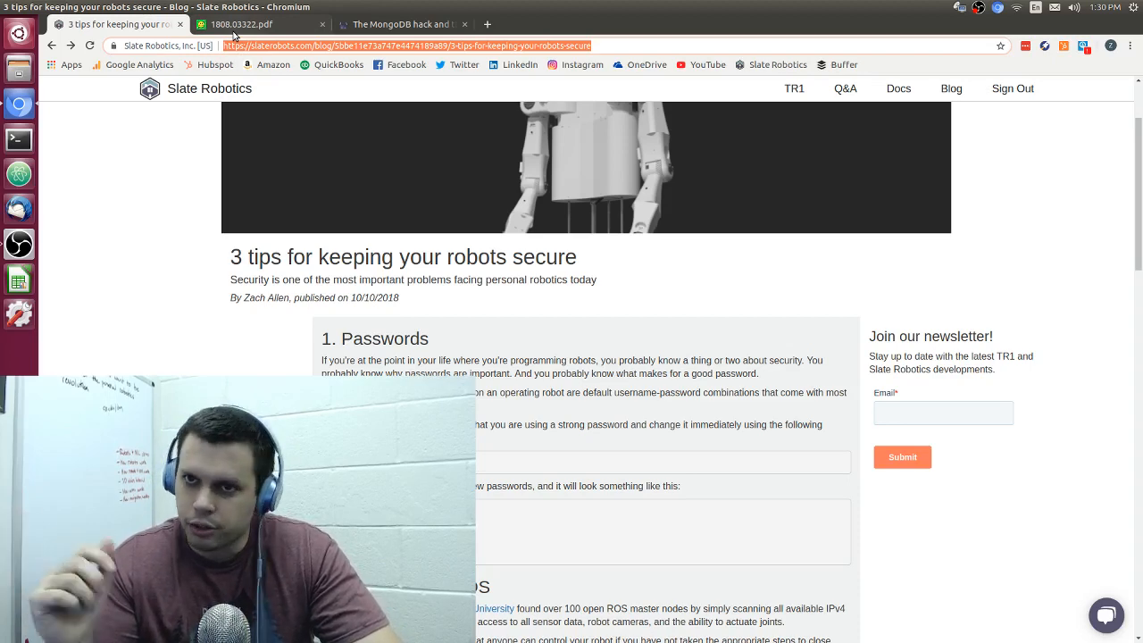
# - Switch to the 1808.03322.pdf tab showing the 'Scanning the Internet for ROS' paper
pyautogui.click(241, 25)
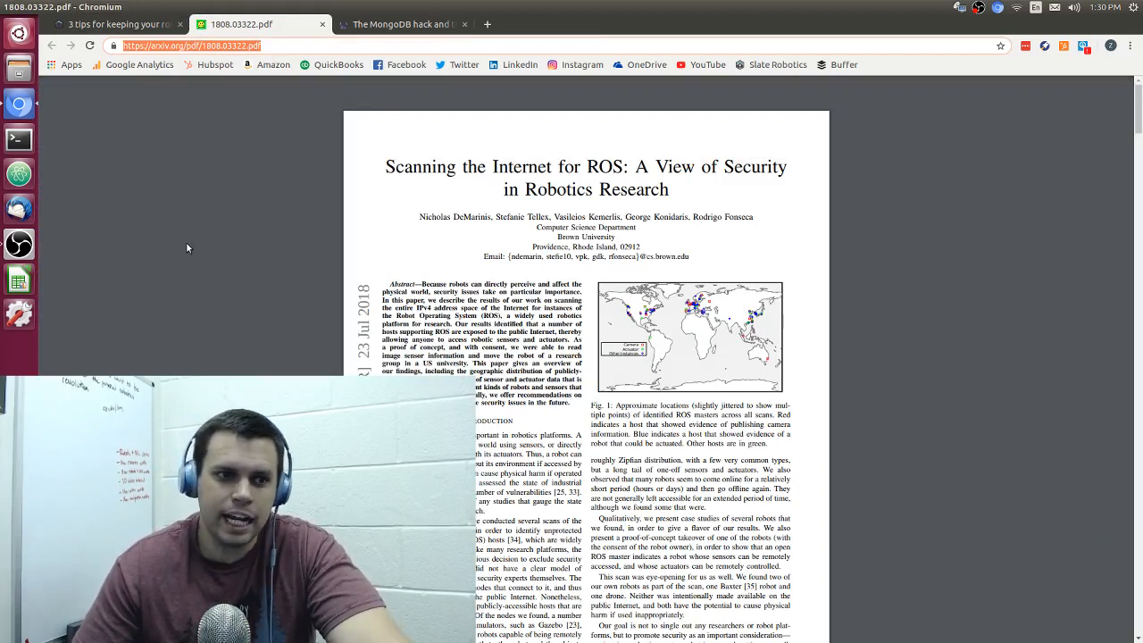
pyautogui.moveTo(153, 221)
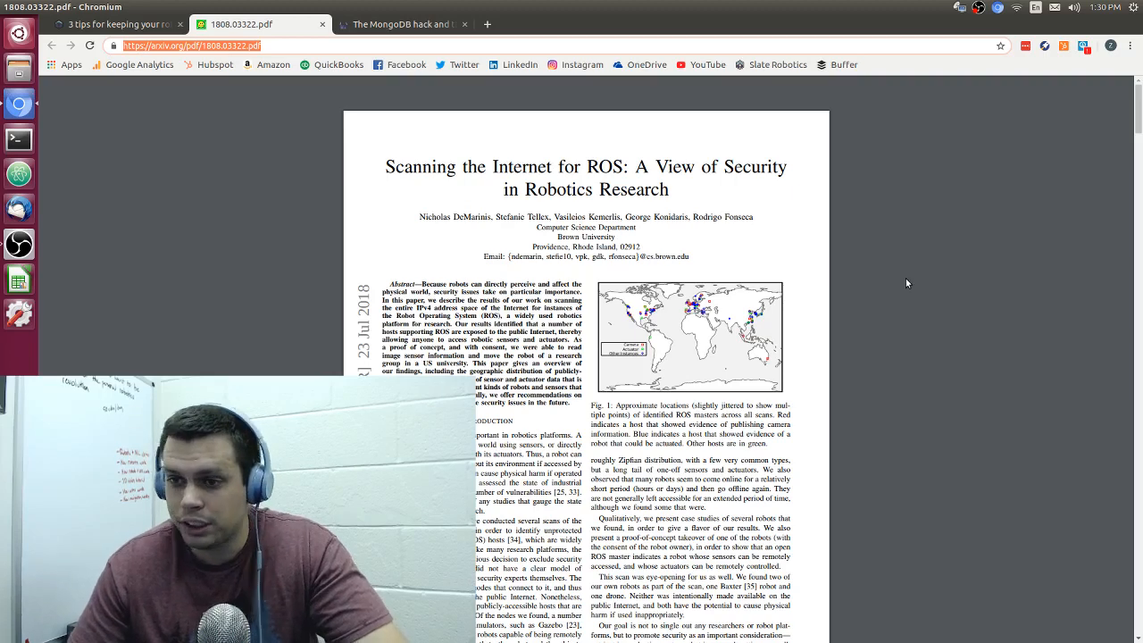
pyautogui.moveTo(953, 234)
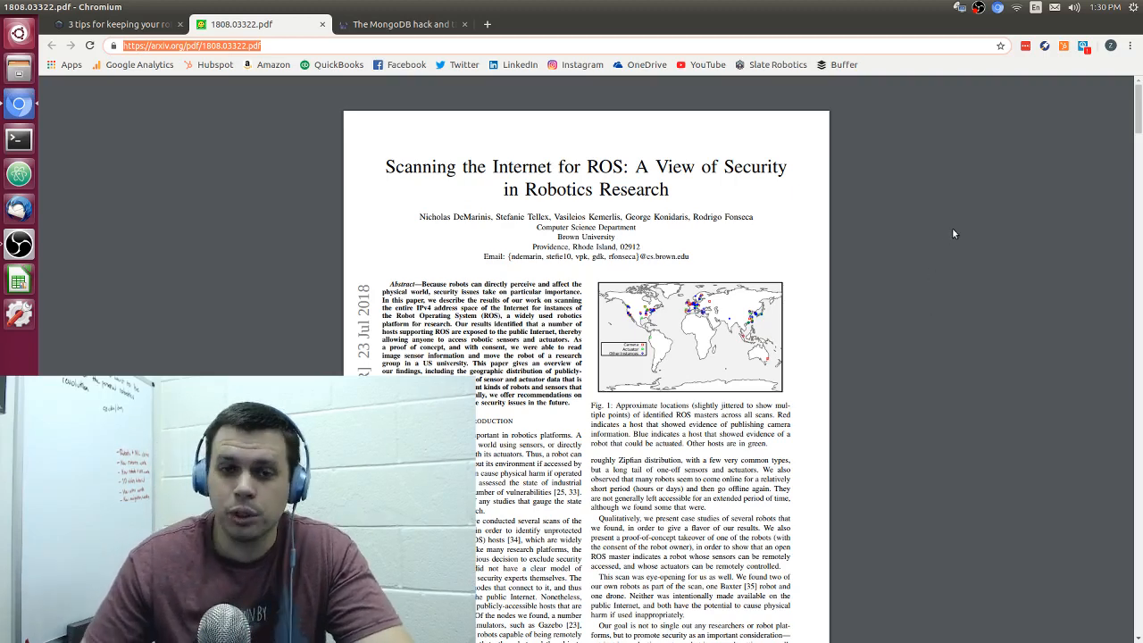
pyautogui.moveTo(928, 238)
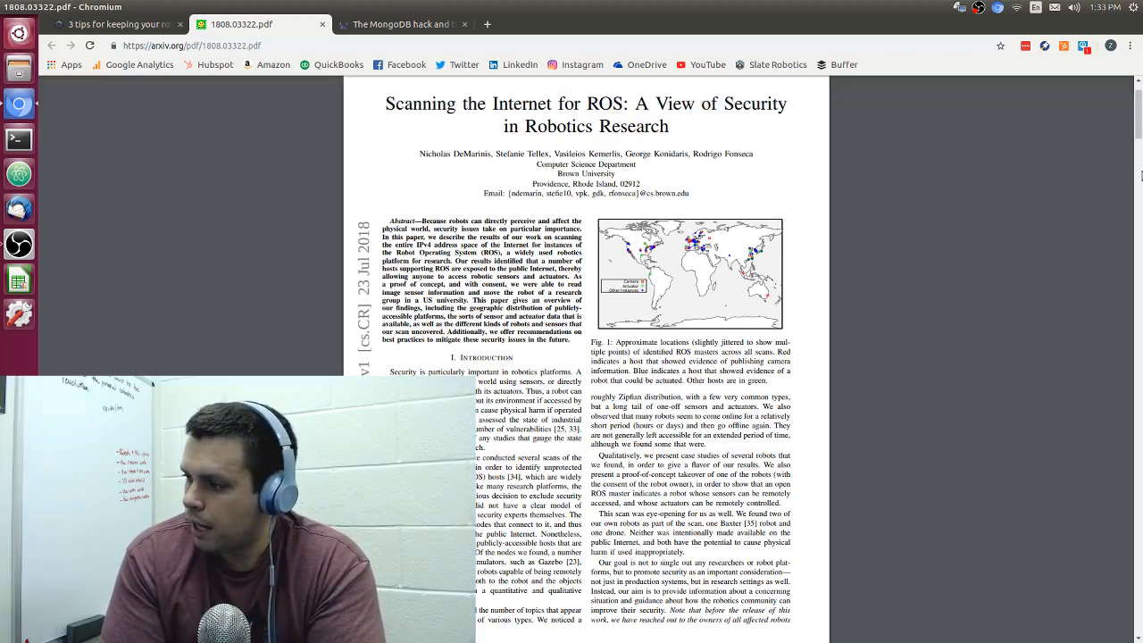
pyautogui.moveTo(1115, 189)
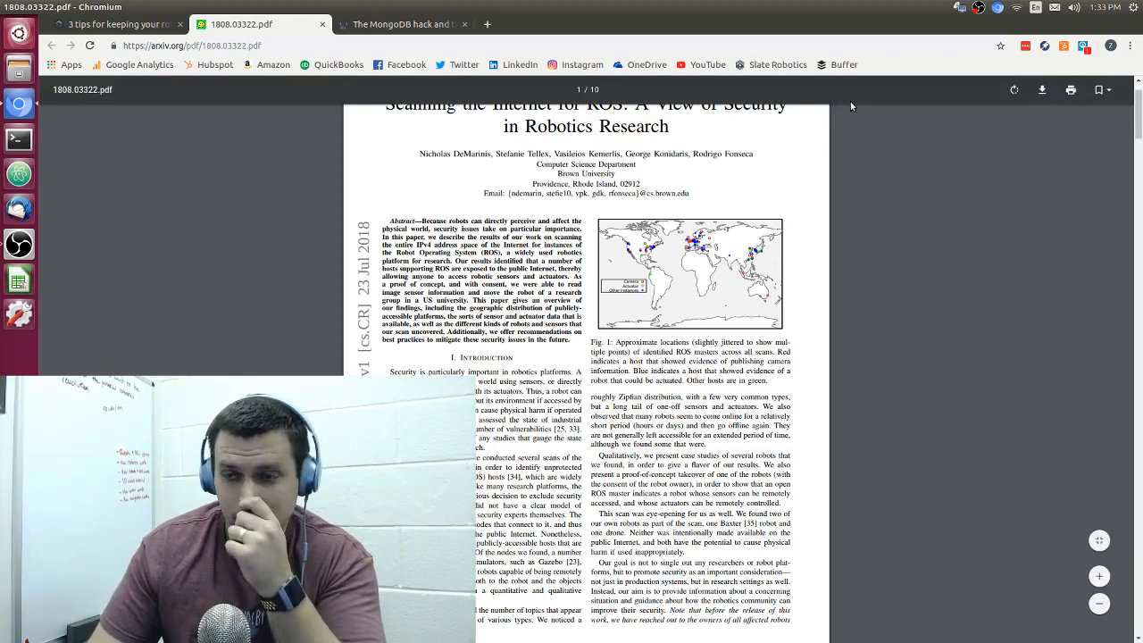
pyautogui.moveTo(858, 119)
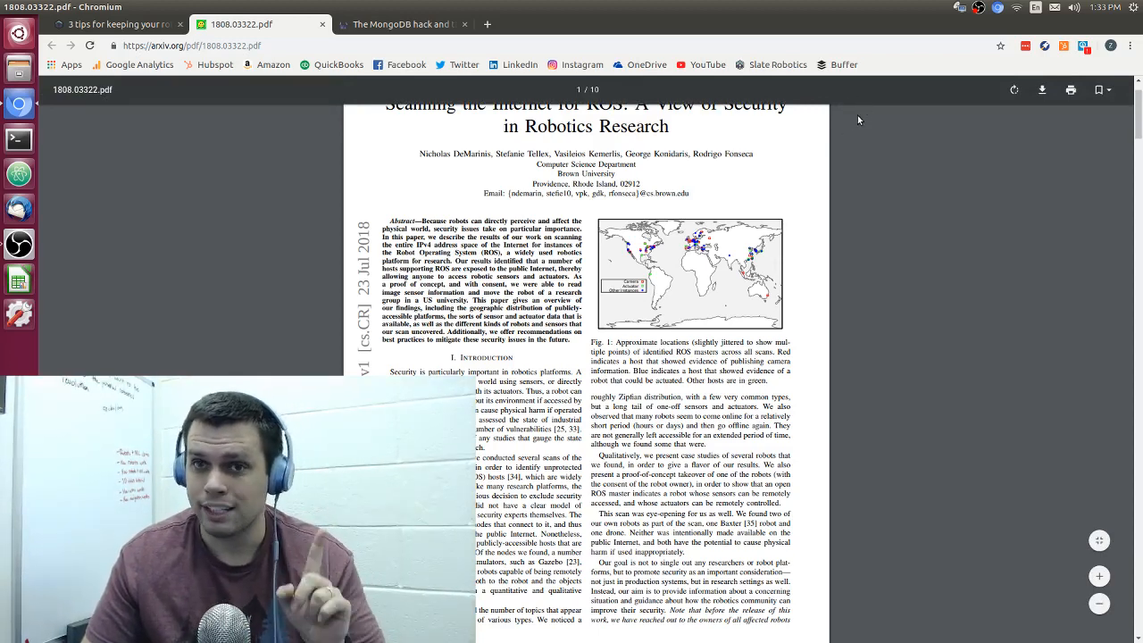
pyautogui.moveTo(873, 132)
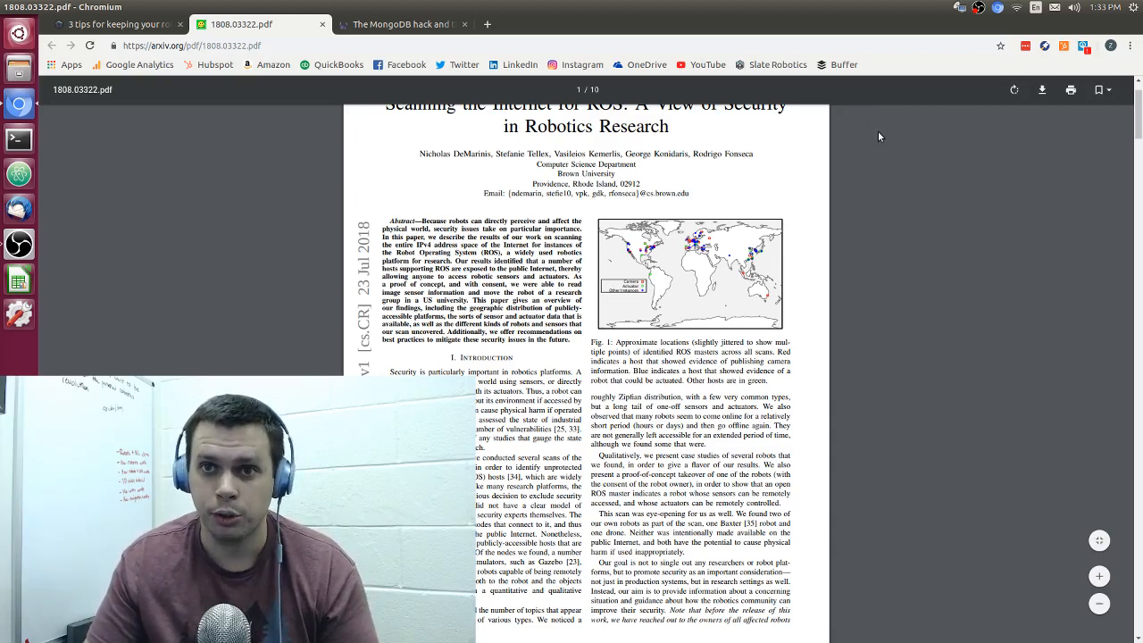
pyautogui.moveTo(887, 127)
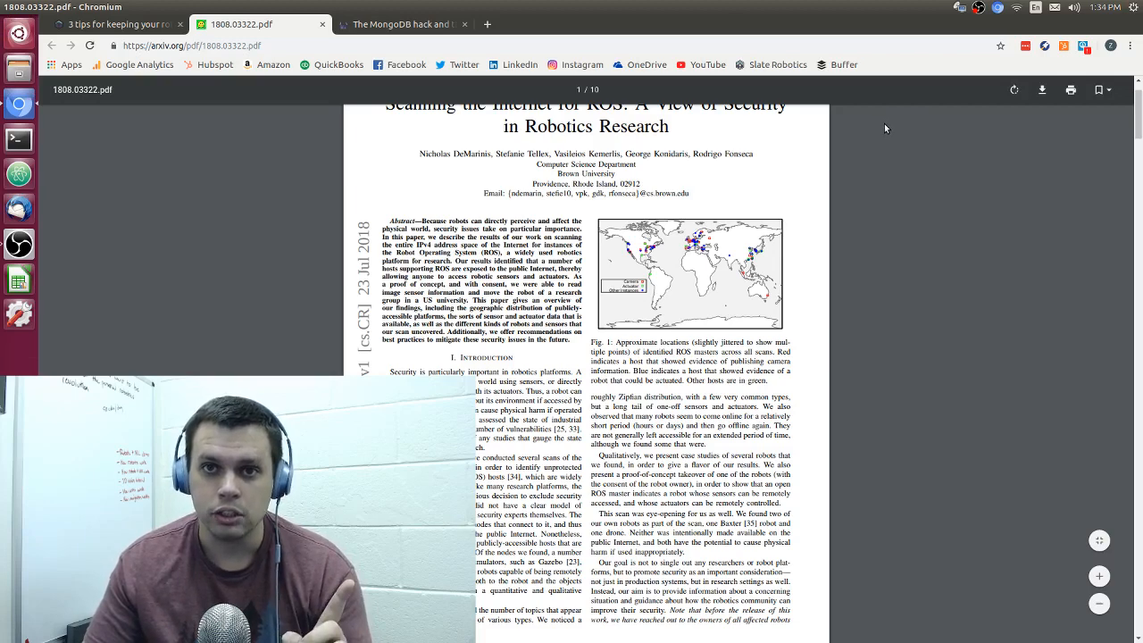
pyautogui.moveTo(886, 125)
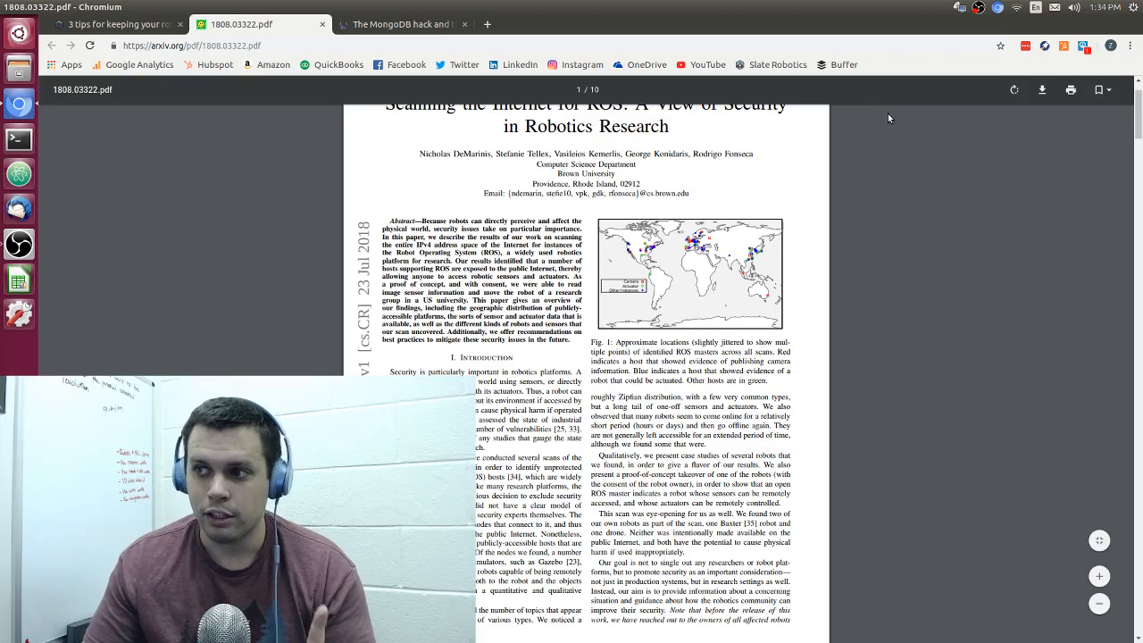
pyautogui.moveTo(884, 118)
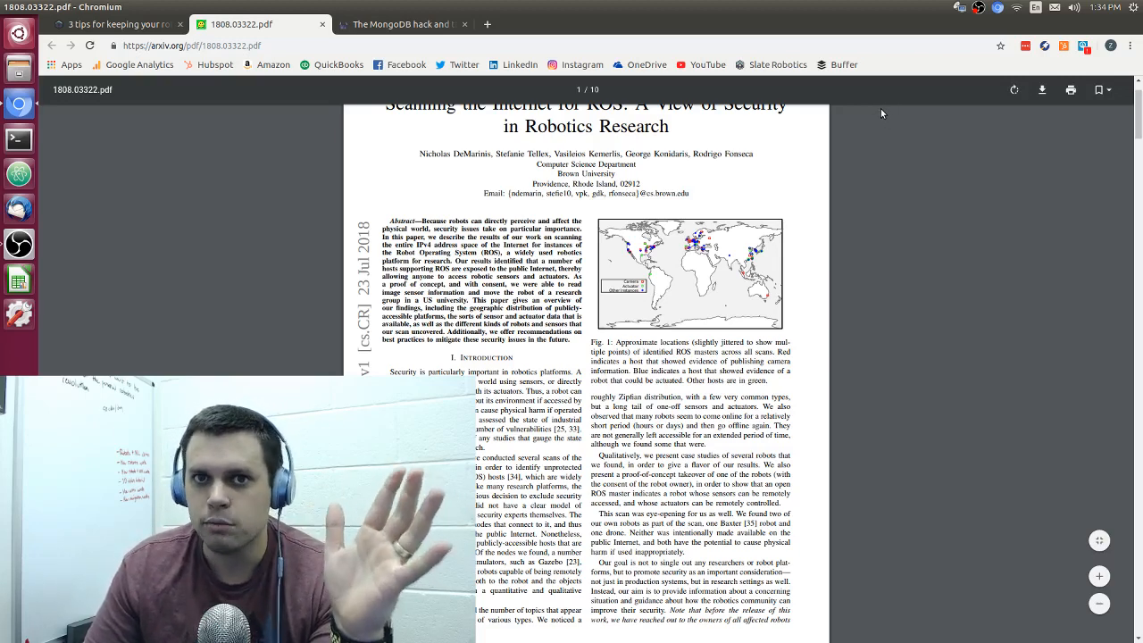
pyautogui.moveTo(875, 121)
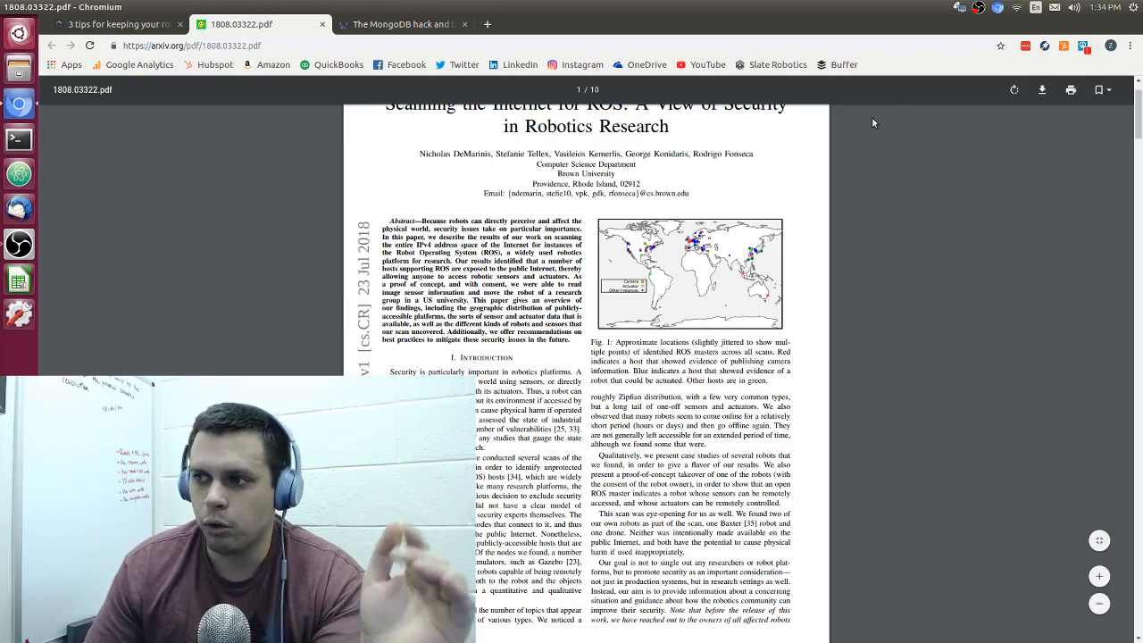
pyautogui.moveTo(863, 136)
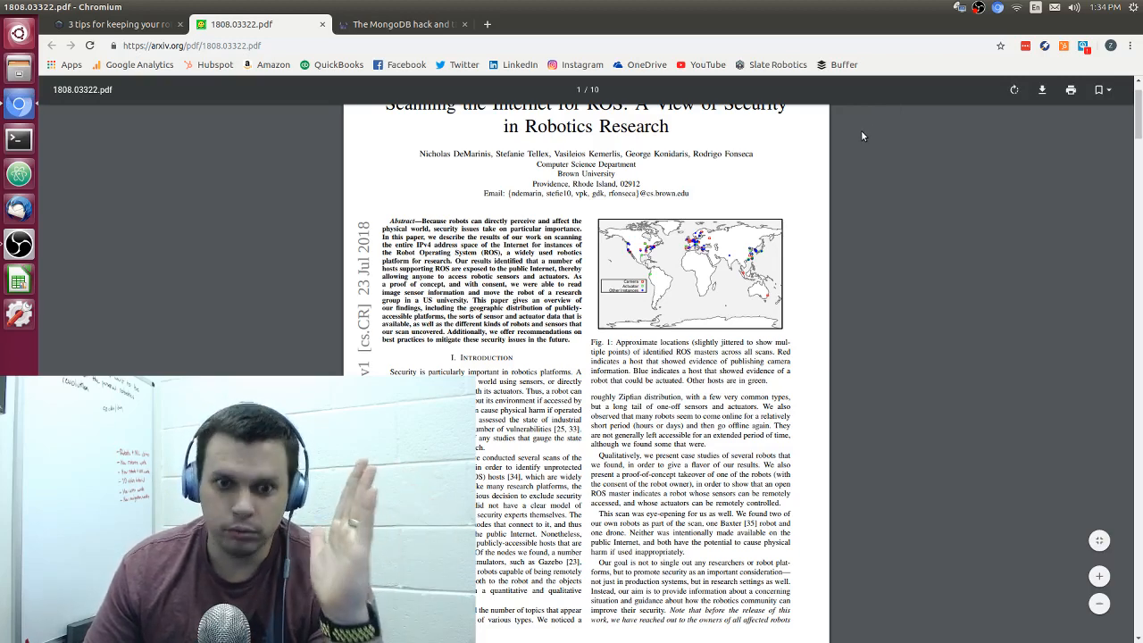
pyautogui.moveTo(861, 143)
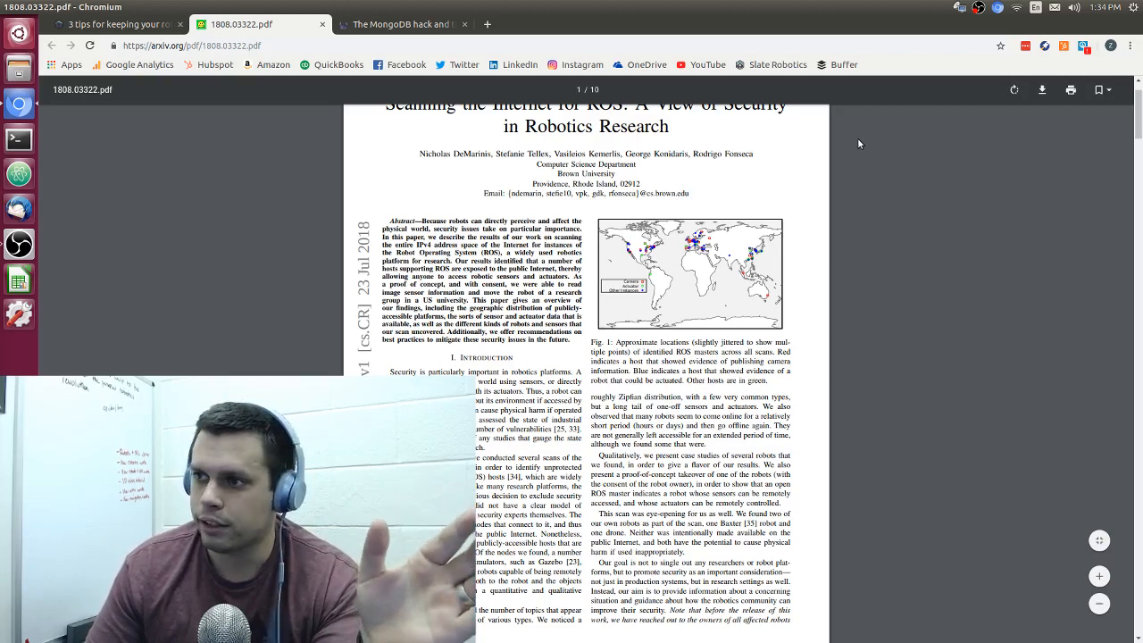
pyautogui.moveTo(866, 141)
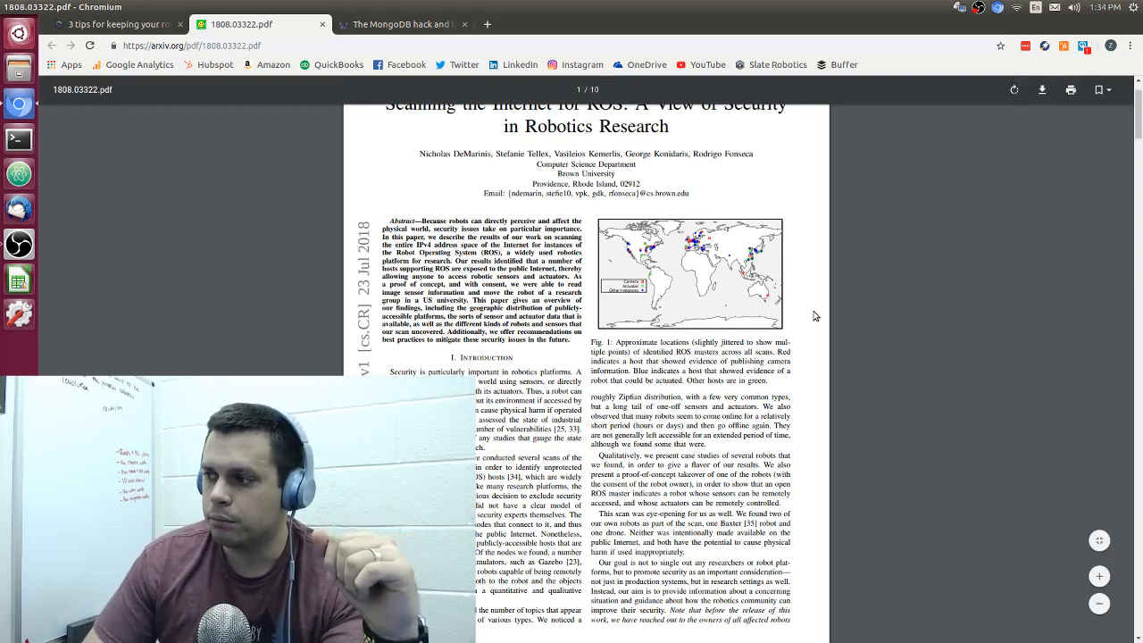
# - Switch to the Snyk 'MongoDB hack' article and scroll to its headline and byline
pyautogui.click(402, 25)
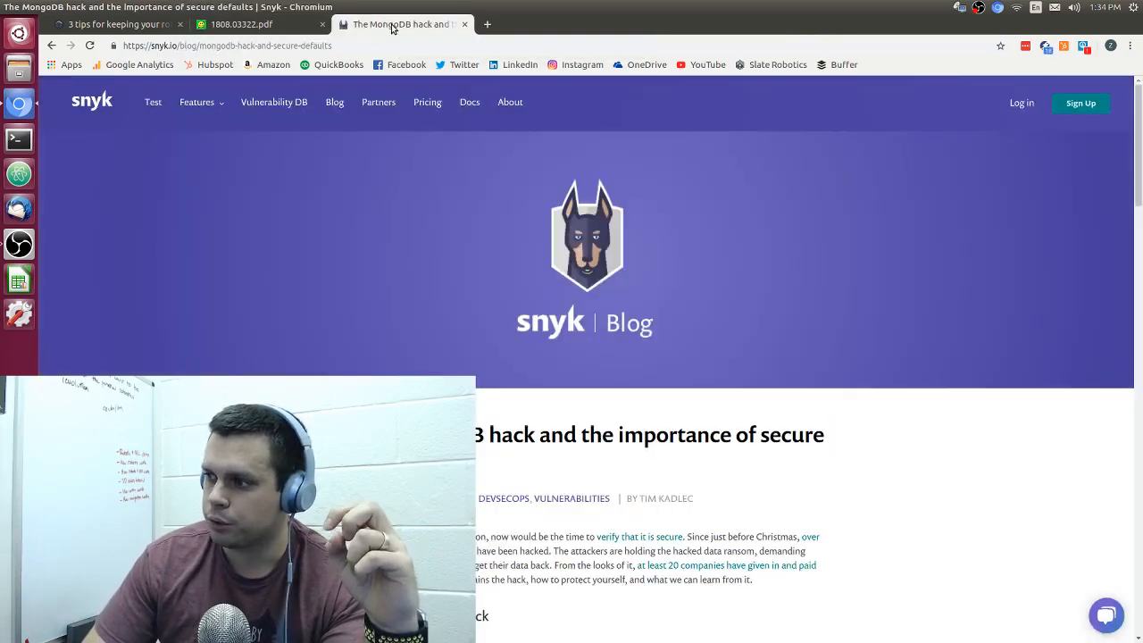
pyautogui.scroll(-3)
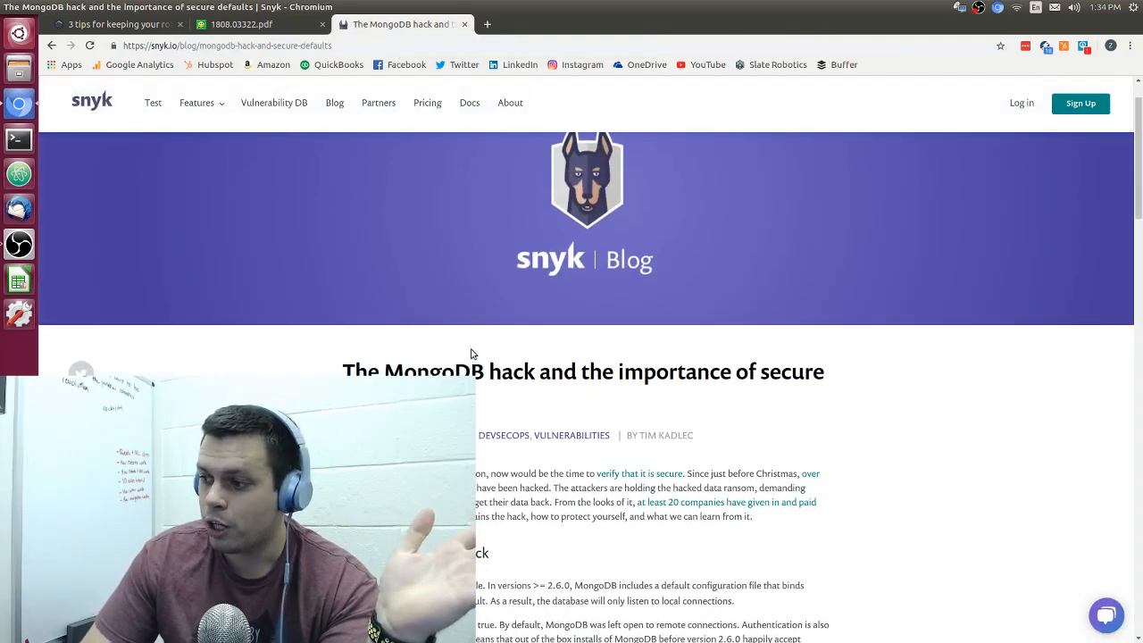
pyautogui.scroll(-3)
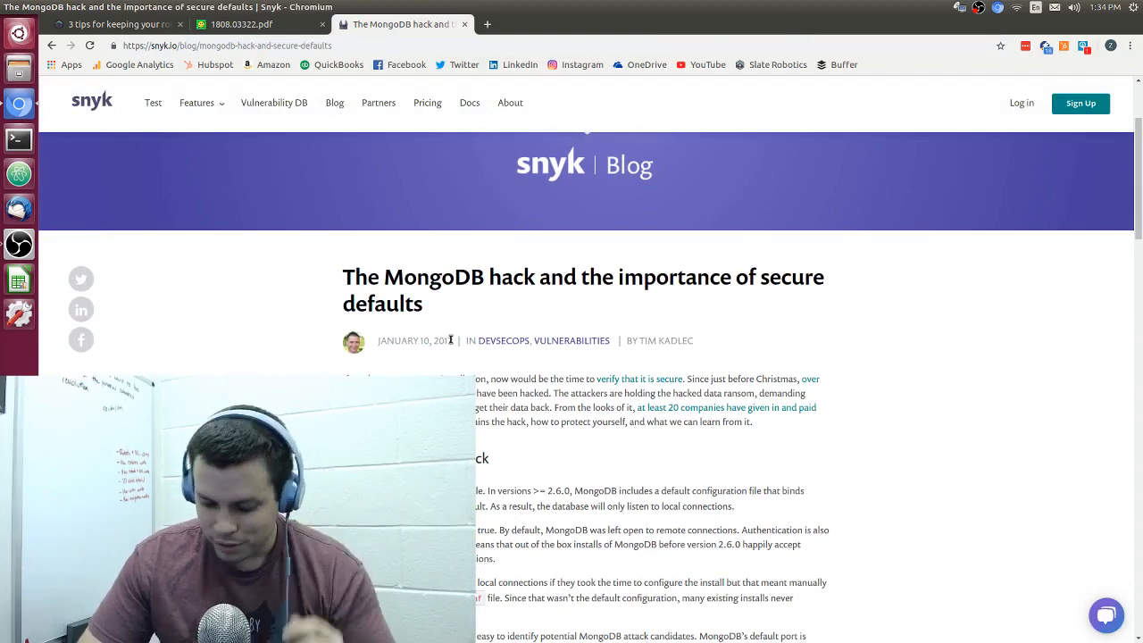
pyautogui.moveTo(443, 332)
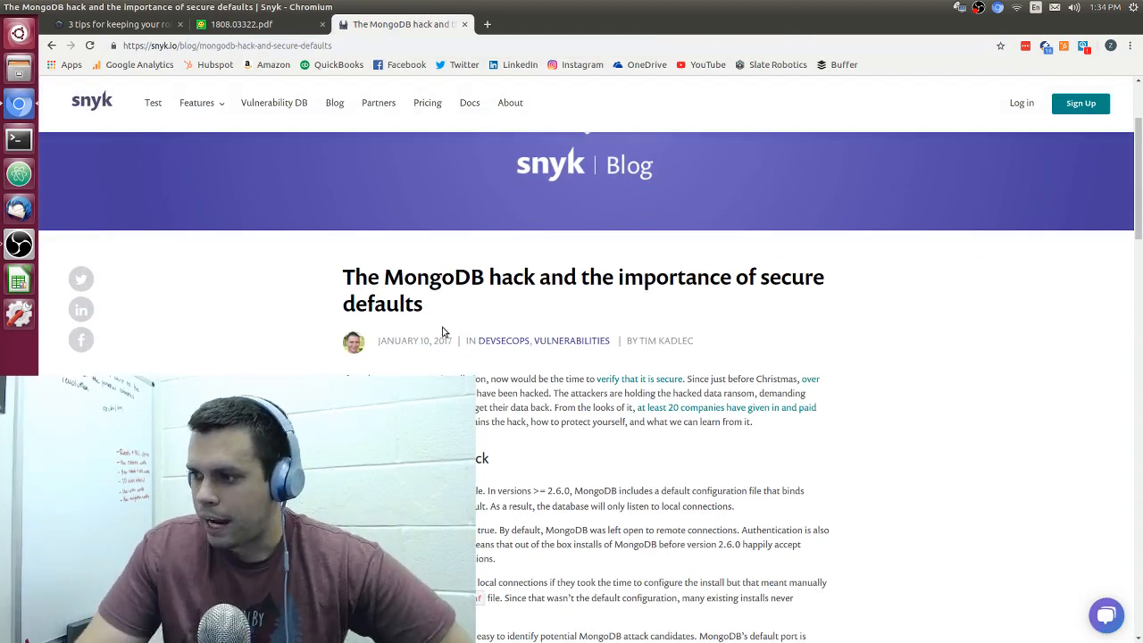
pyautogui.moveTo(445, 297)
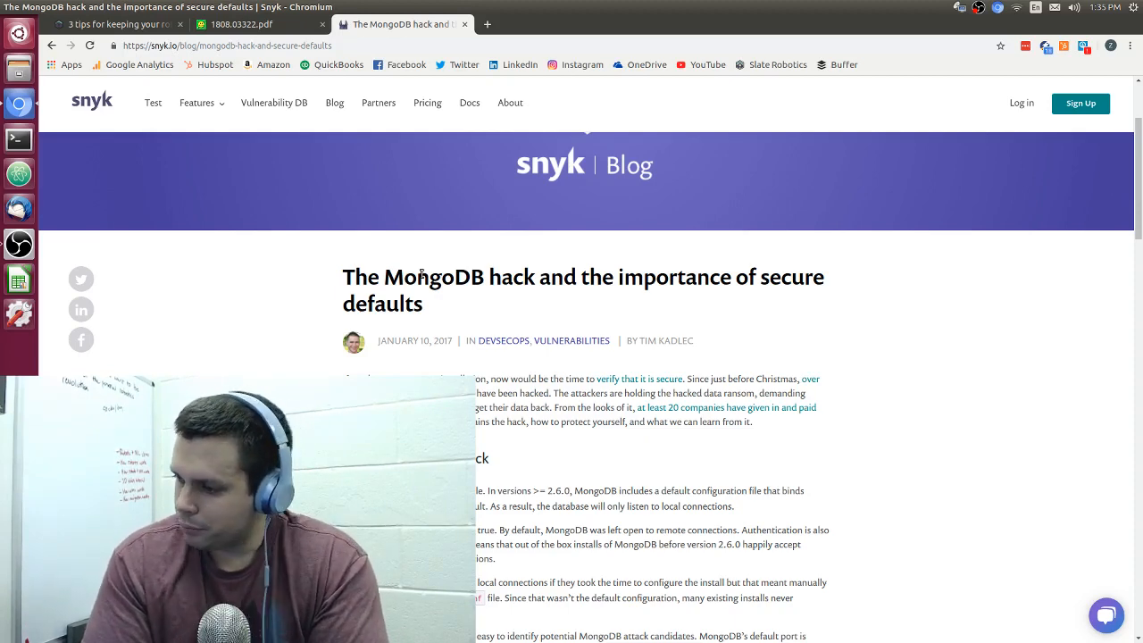
# - Scroll through 'Understanding the hack' down to 'The trouble with insecure defaults'
pyautogui.scroll(-3)
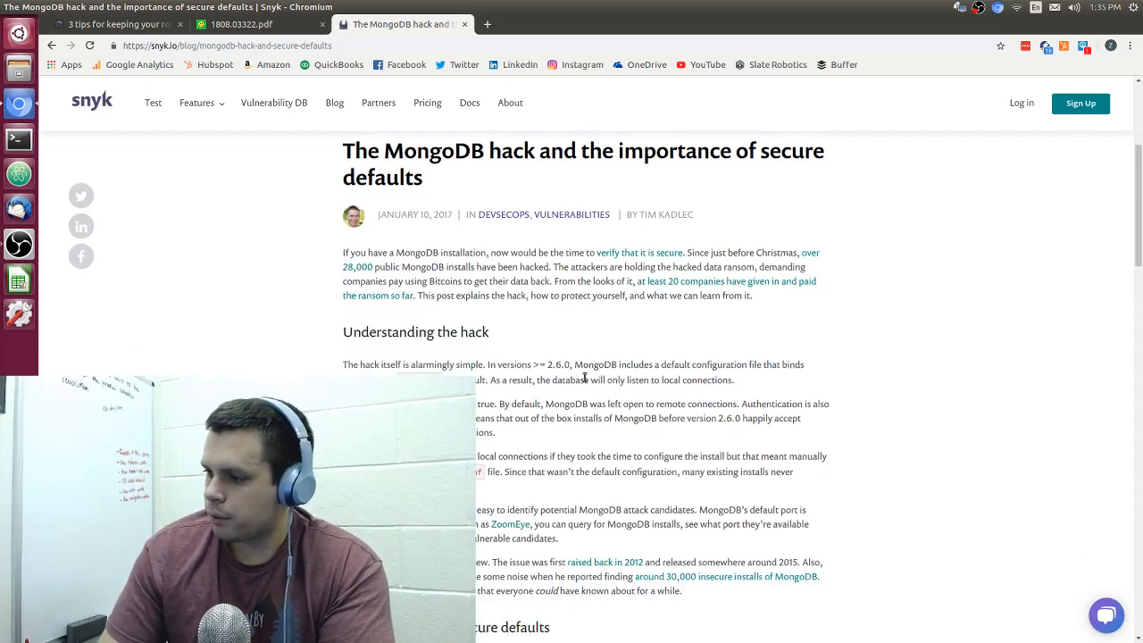
pyautogui.scroll(-3)
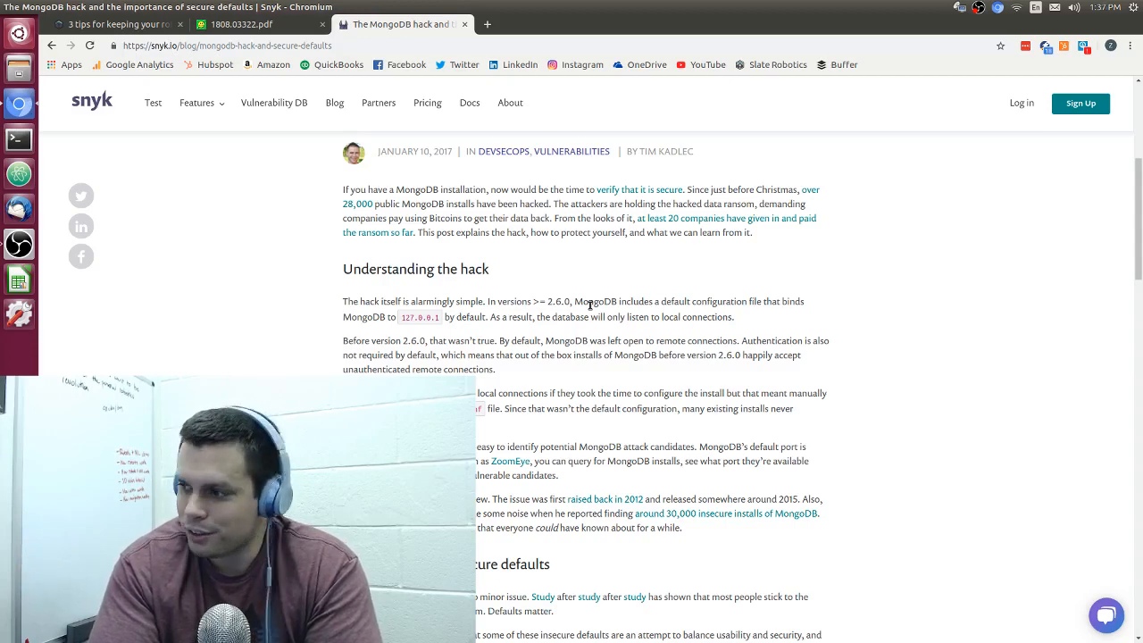
pyautogui.moveTo(798, 318)
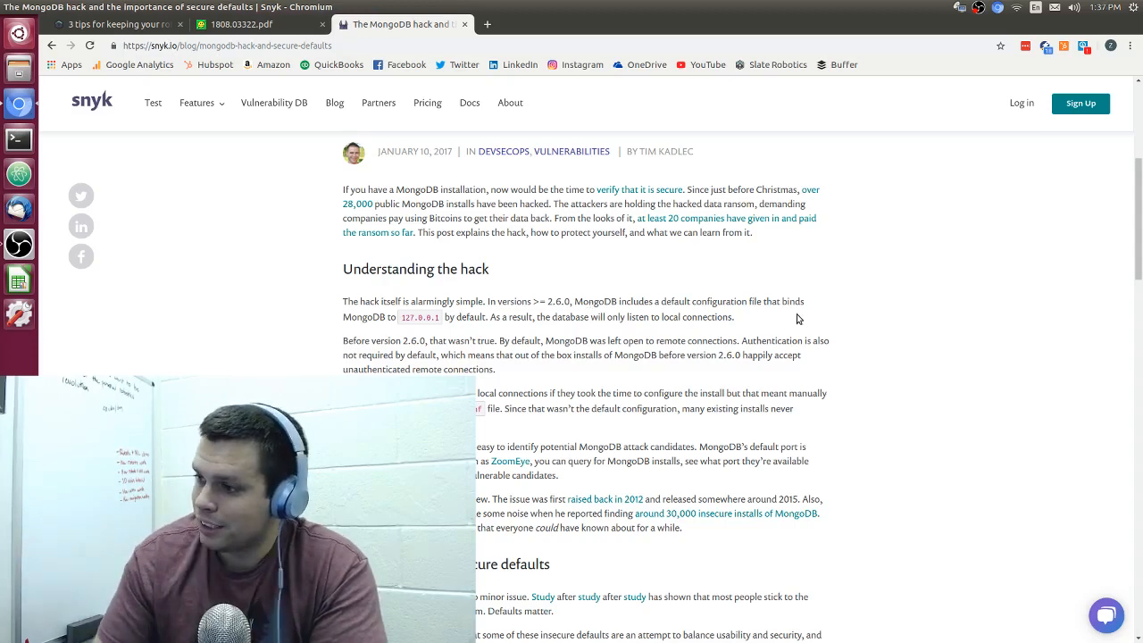
pyautogui.scroll(-3)
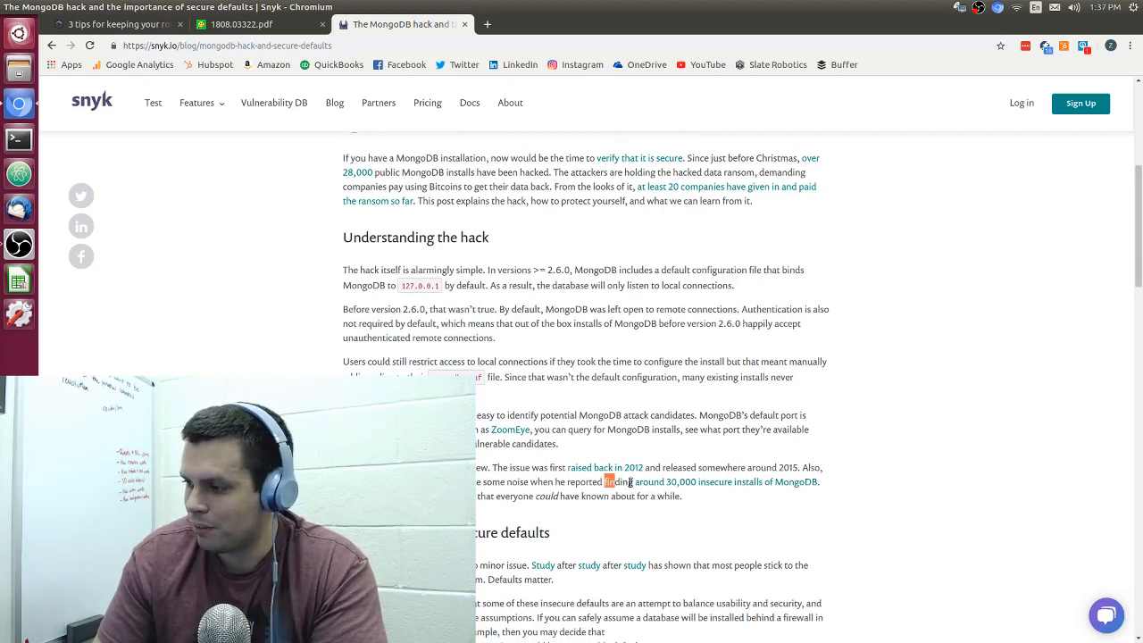
pyautogui.moveTo(507, 411)
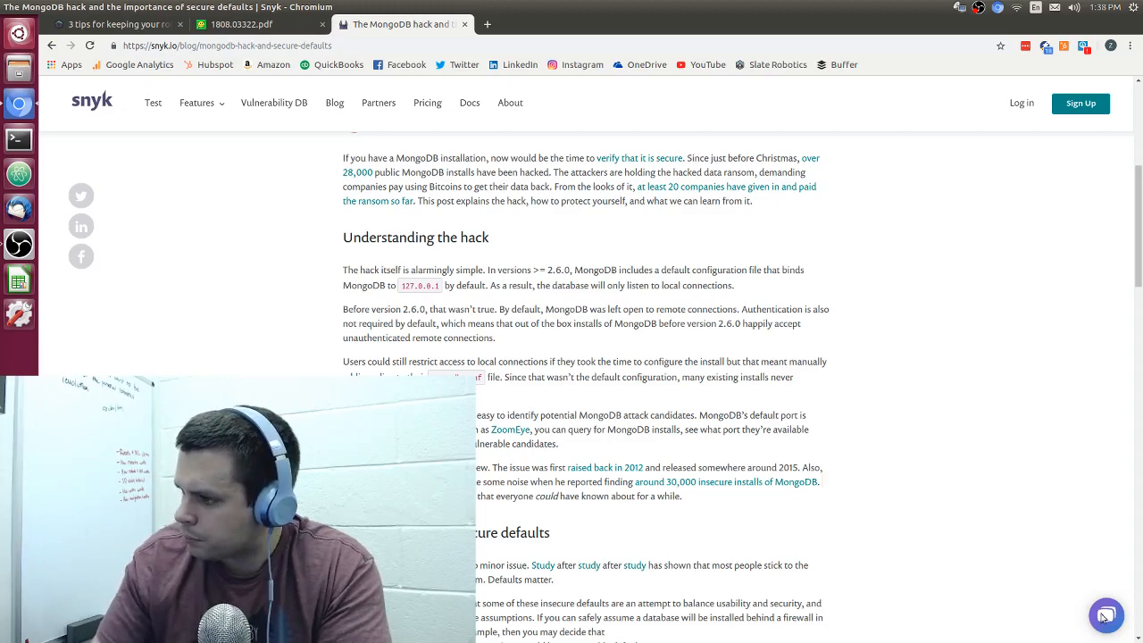
pyautogui.scroll(-3)
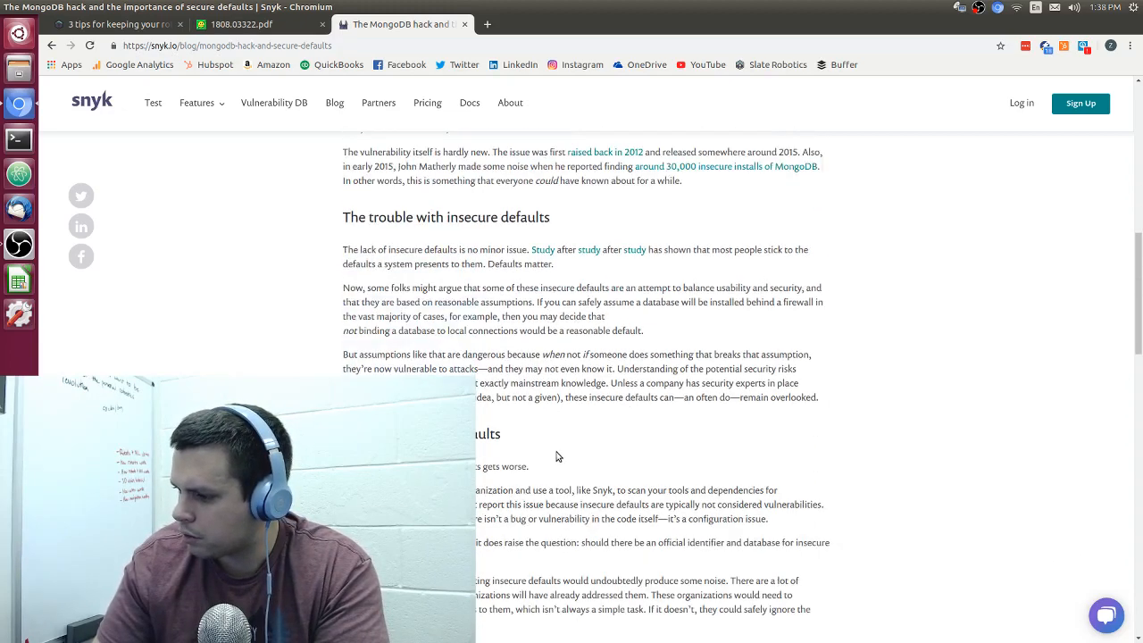
# - Scroll back up to the MongoDB article's title and author line
pyautogui.scroll(3)
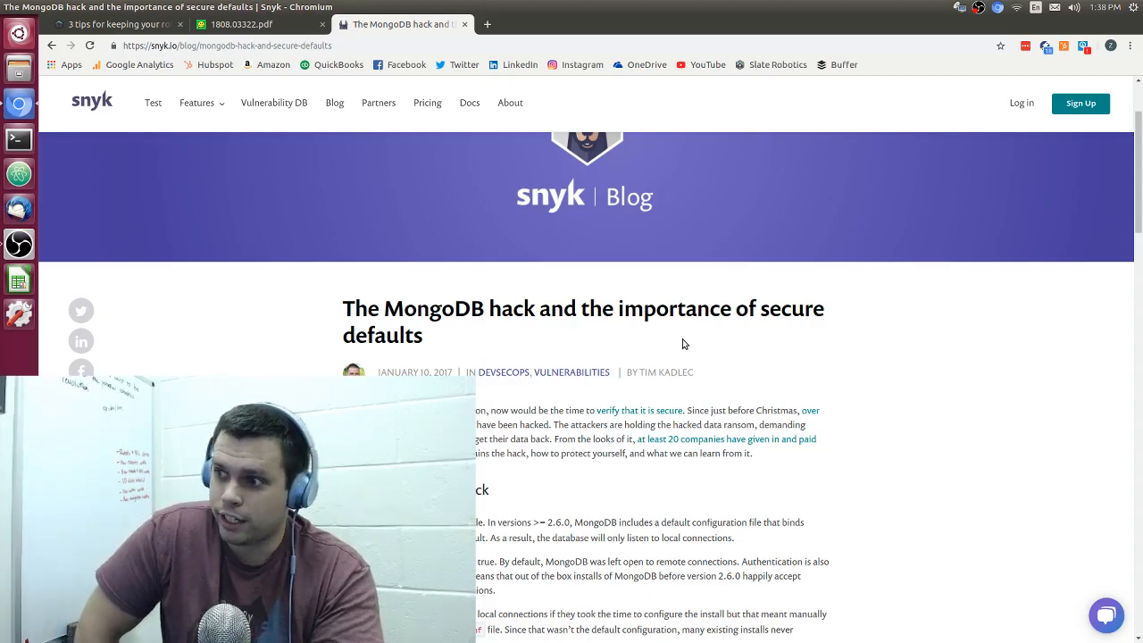
pyautogui.scroll(-3)
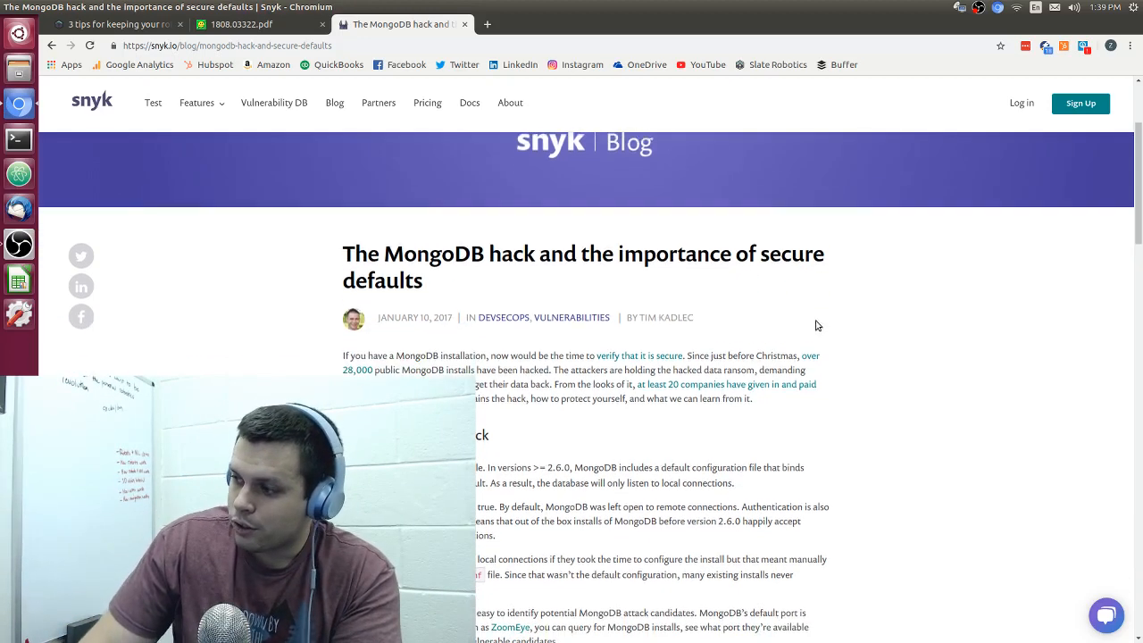
# - Switch to the ROS security paper tab, then to the Slate Robotics robot-security post
pyautogui.scroll(-3)
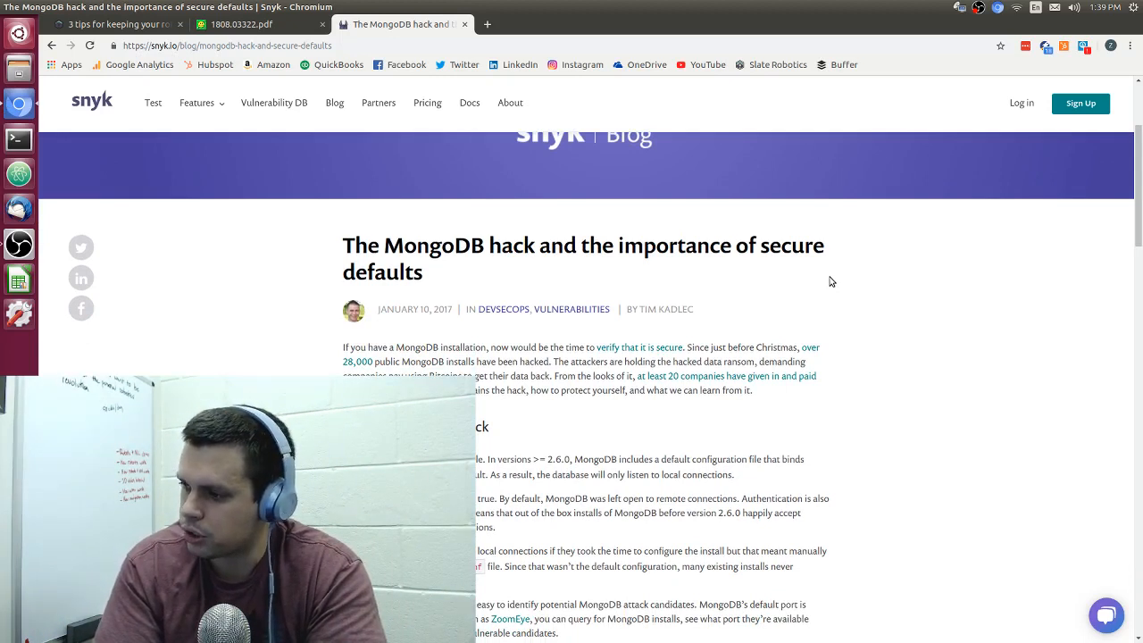
pyautogui.moveTo(241, 25)
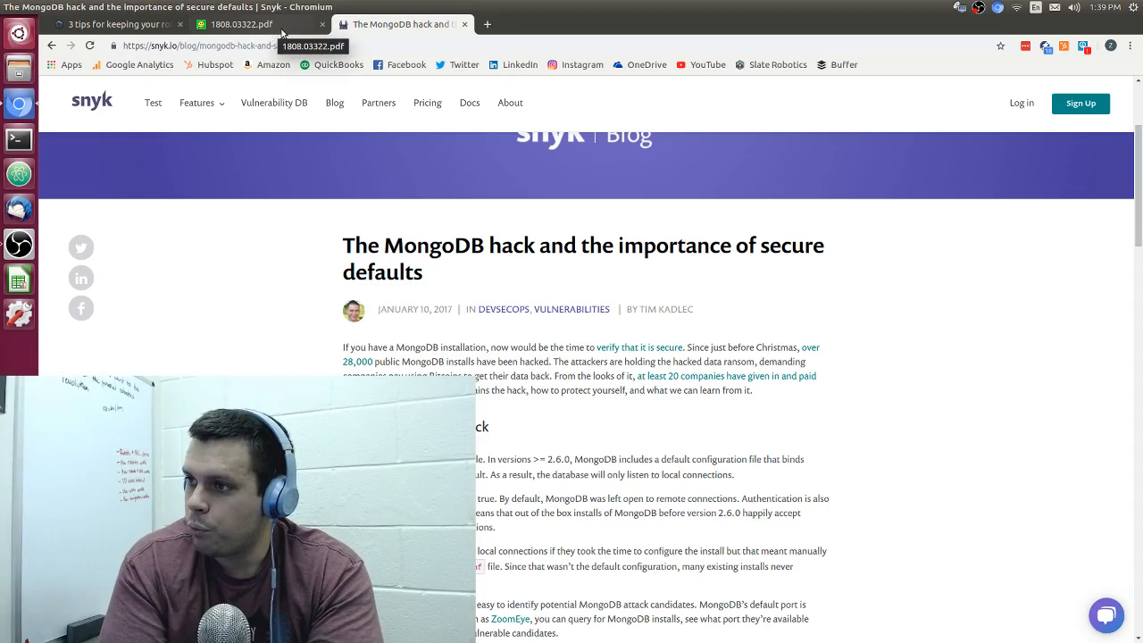
pyautogui.click(235, 25)
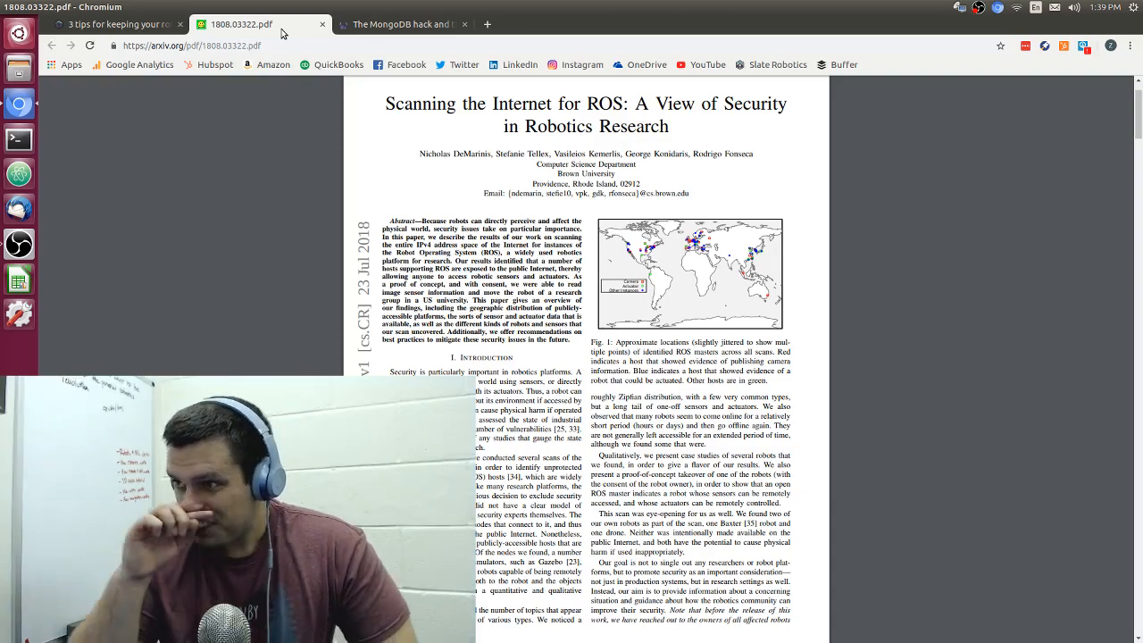
pyautogui.click(116, 25)
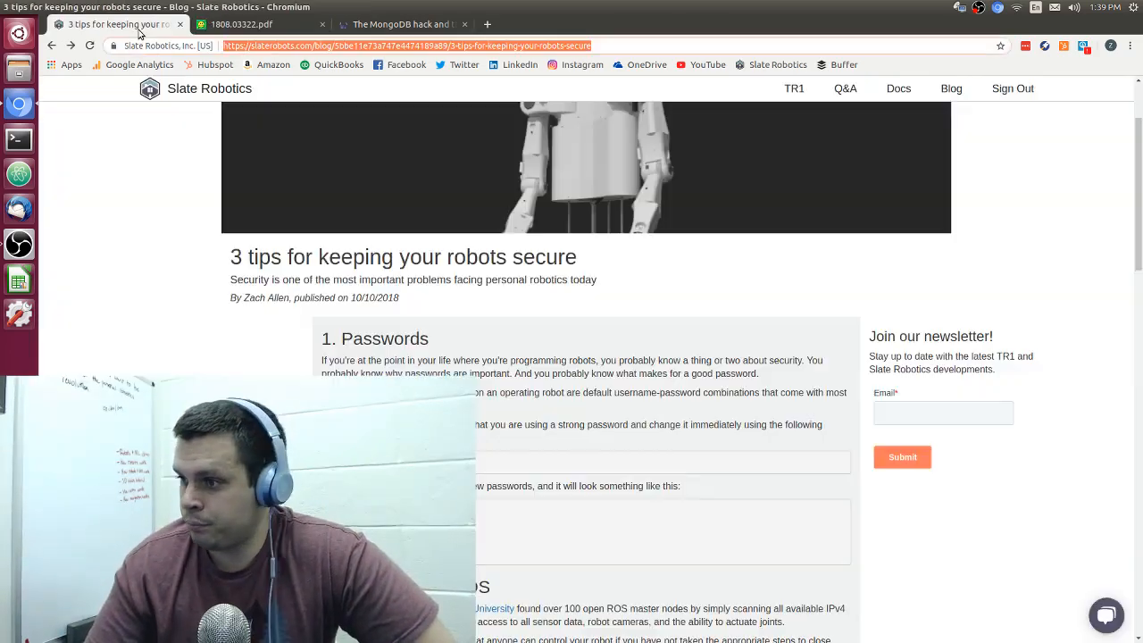
# - Scroll to 'Firewalls and ROS', view the ROS paper's conclusion, and open a blank tab
pyautogui.scroll(-3)
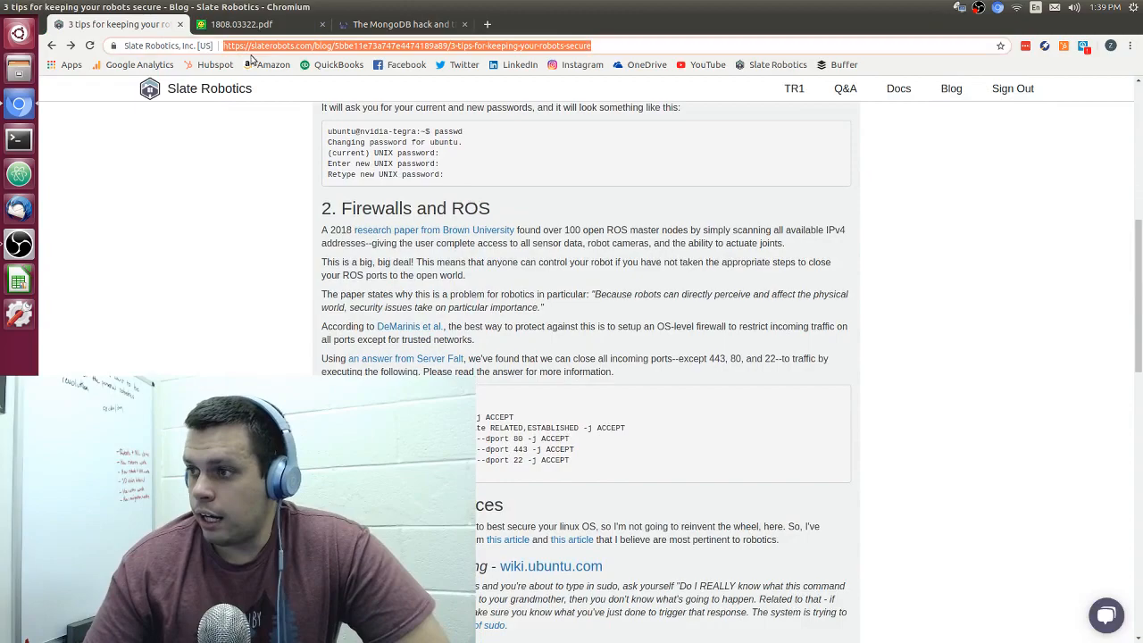
pyautogui.click(254, 25)
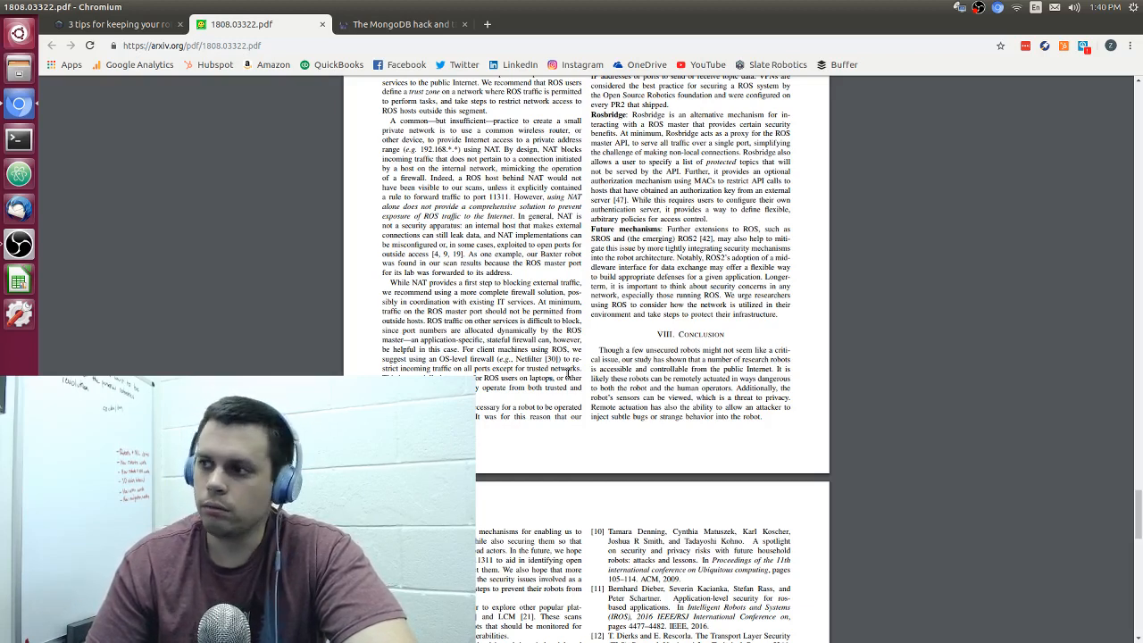
pyautogui.click(629, 25)
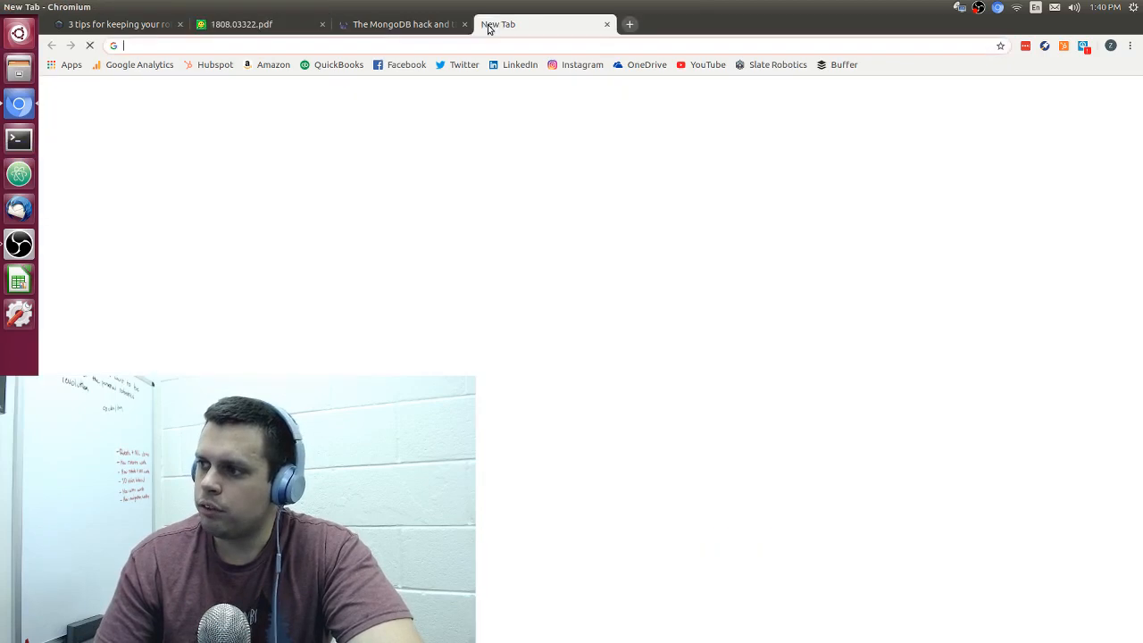
# - Search the web for 'ros core master' from the omnibox
pyautogui.write('ros core')
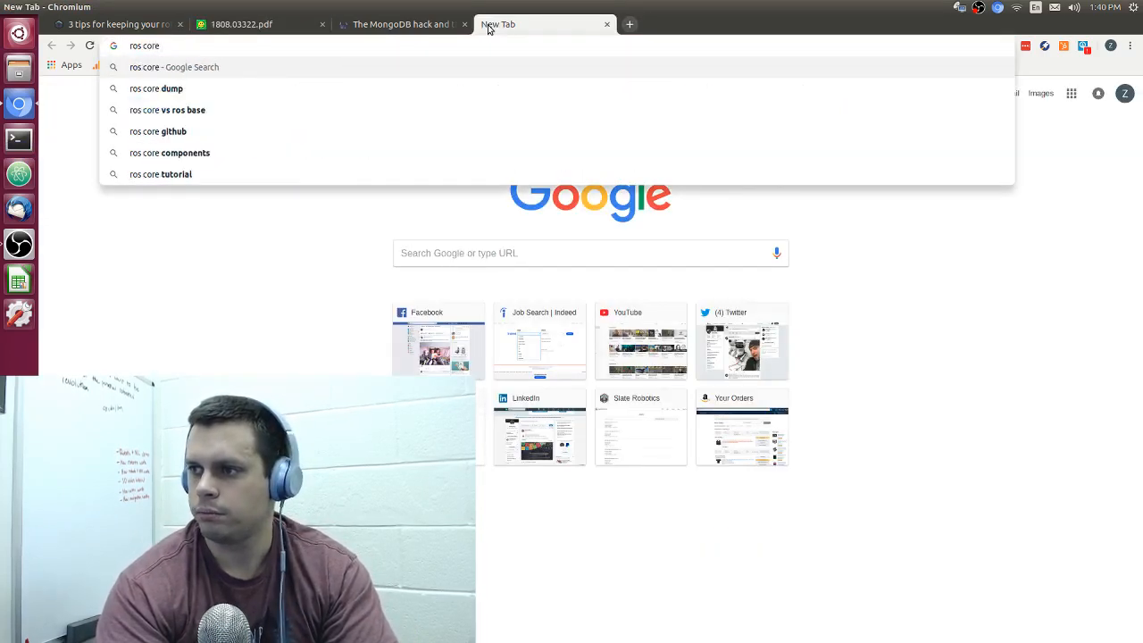
pyautogui.write('master')
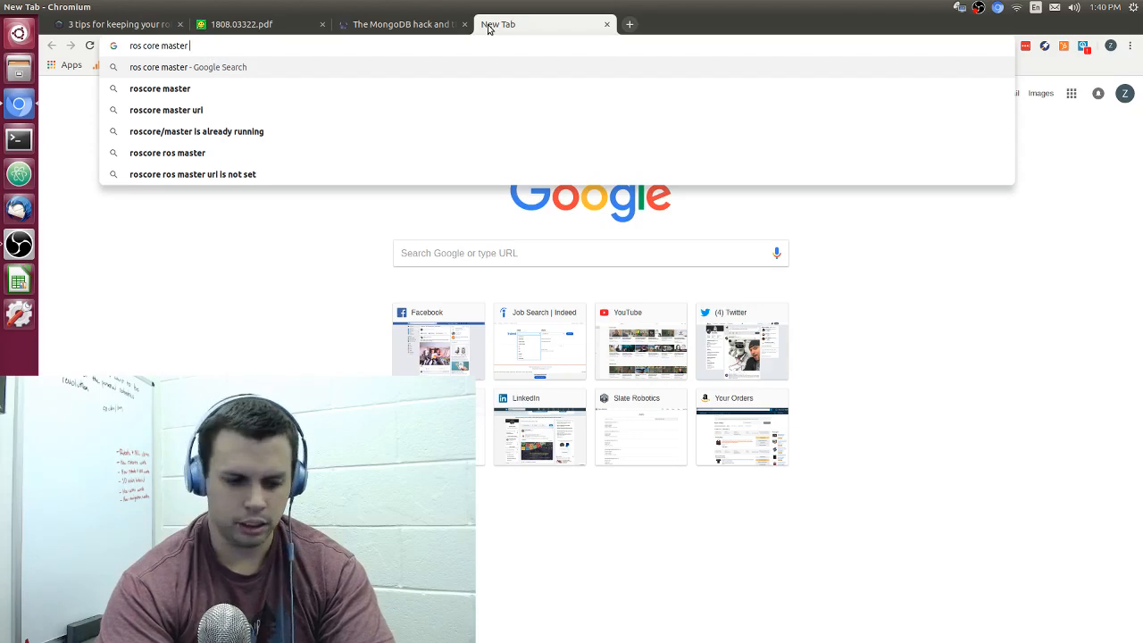
pyautogui.press('Return')
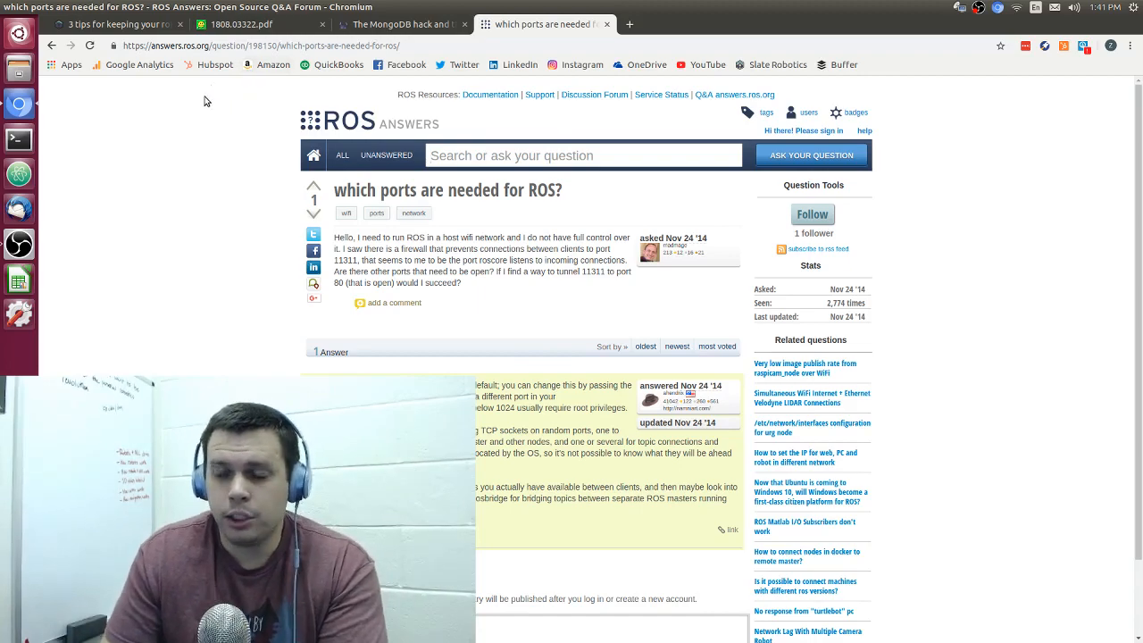
pyautogui.moveTo(276, 21)
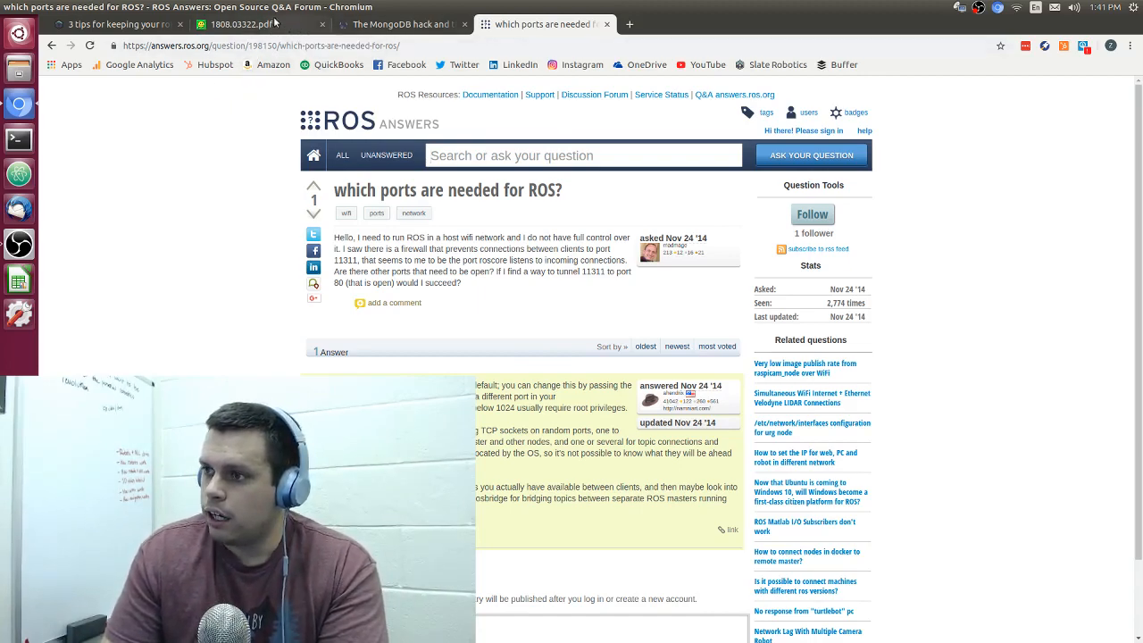
# - Return to the Slate Robotics post and scroll to the iptables commands under Firewalls and ROS
pyautogui.click(116, 25)
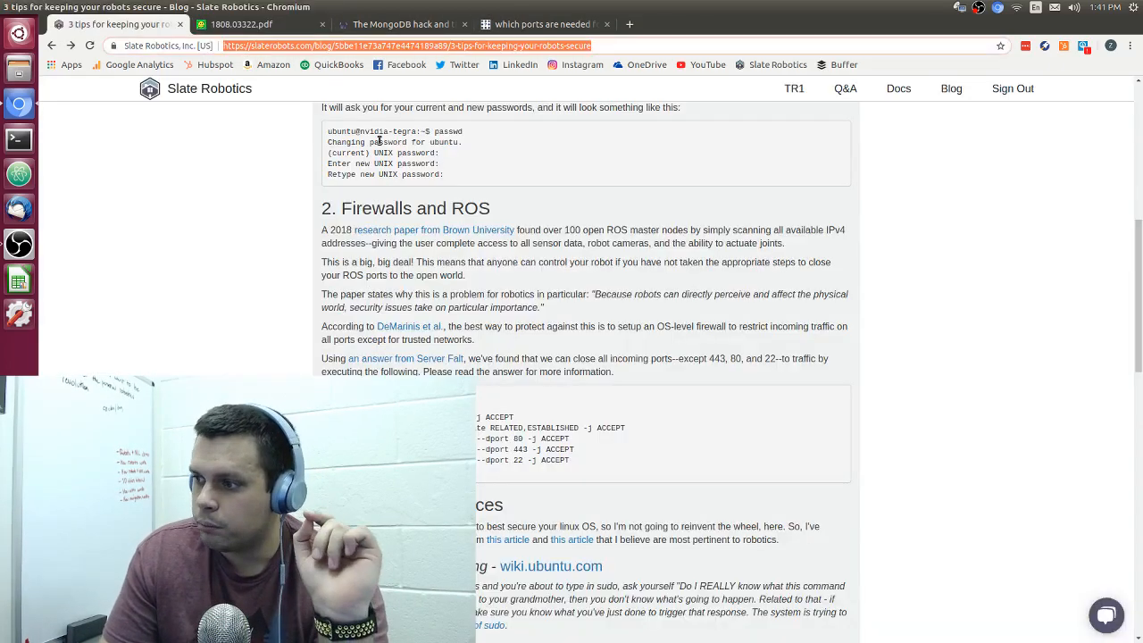
pyautogui.scroll(-3)
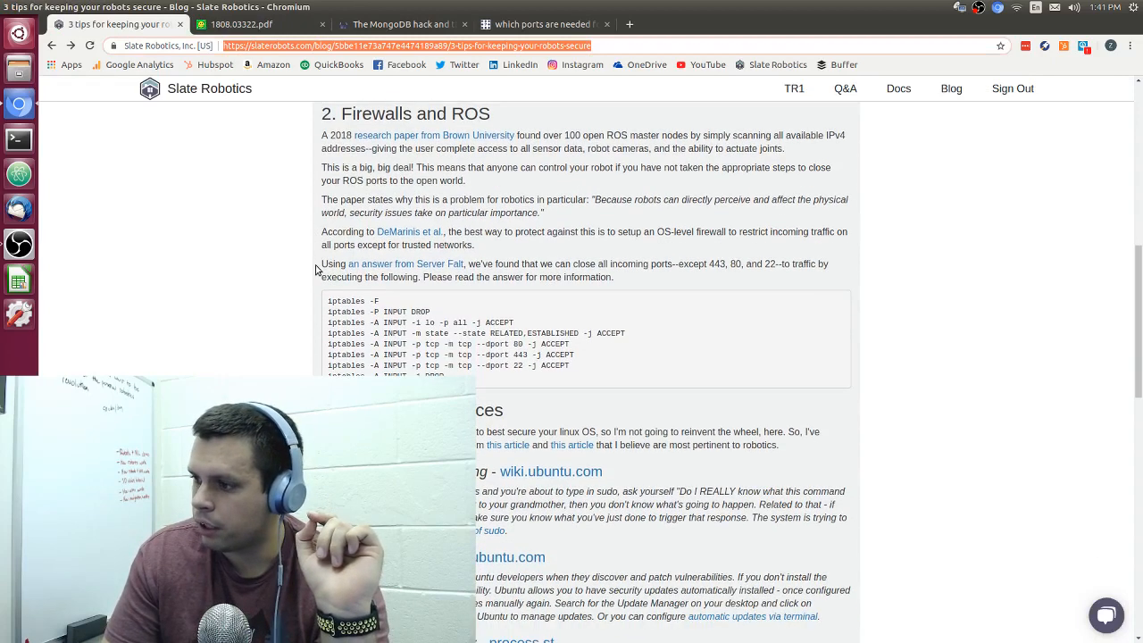
pyautogui.scroll(-3)
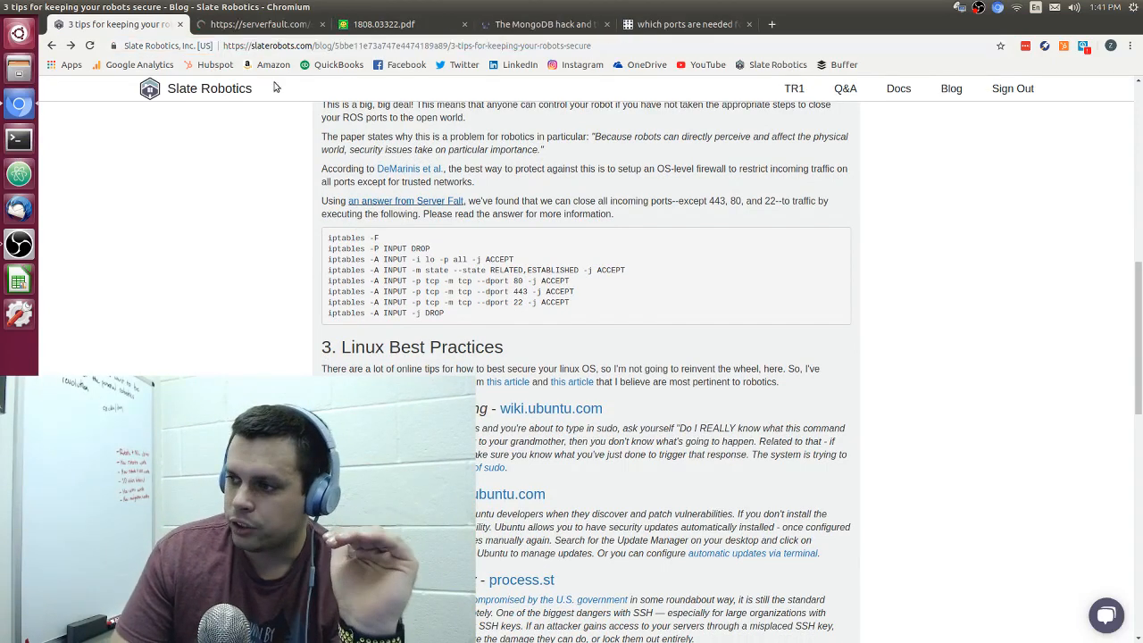
# - Review the Server Fault answer on blocking all but three ports, then return to the Slate Robotics post
pyautogui.click(405, 200)
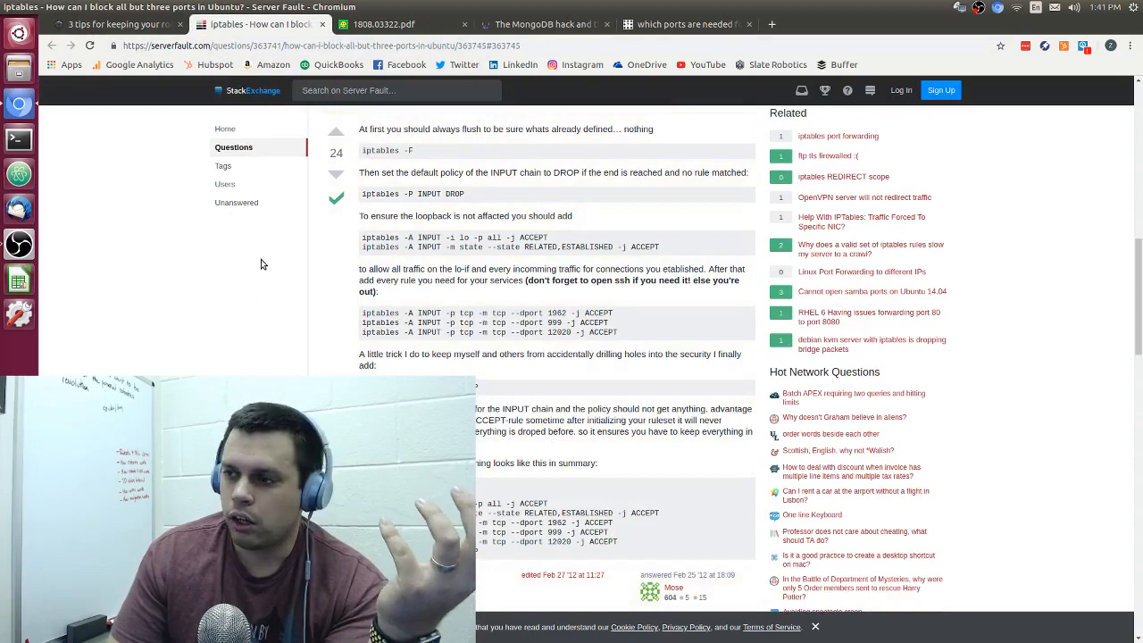
pyautogui.scroll(3)
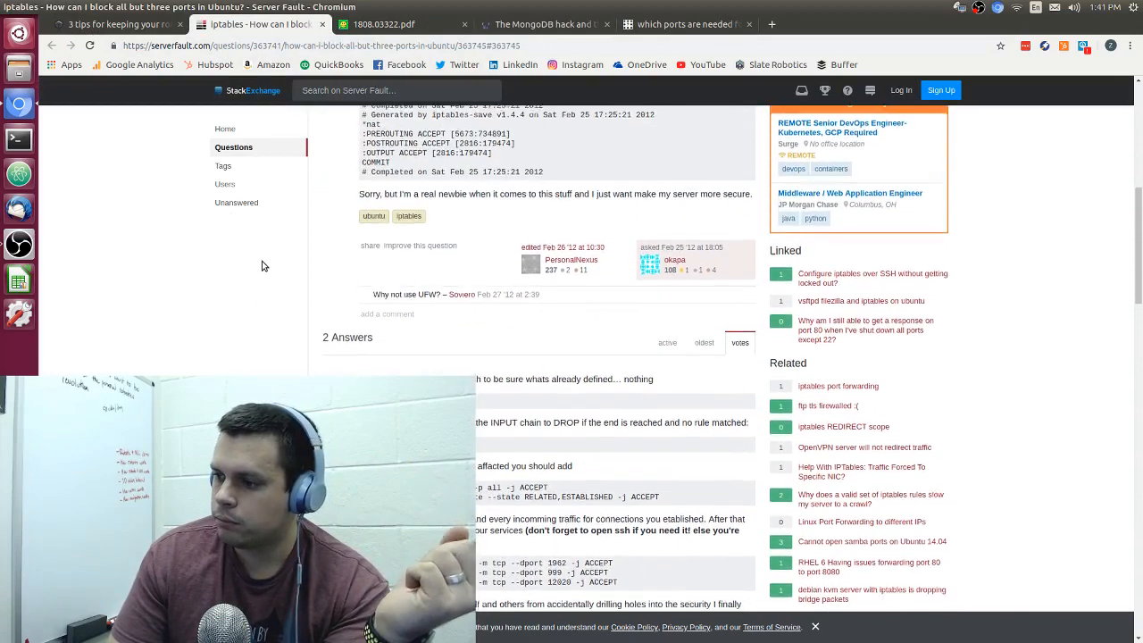
pyautogui.scroll(-3)
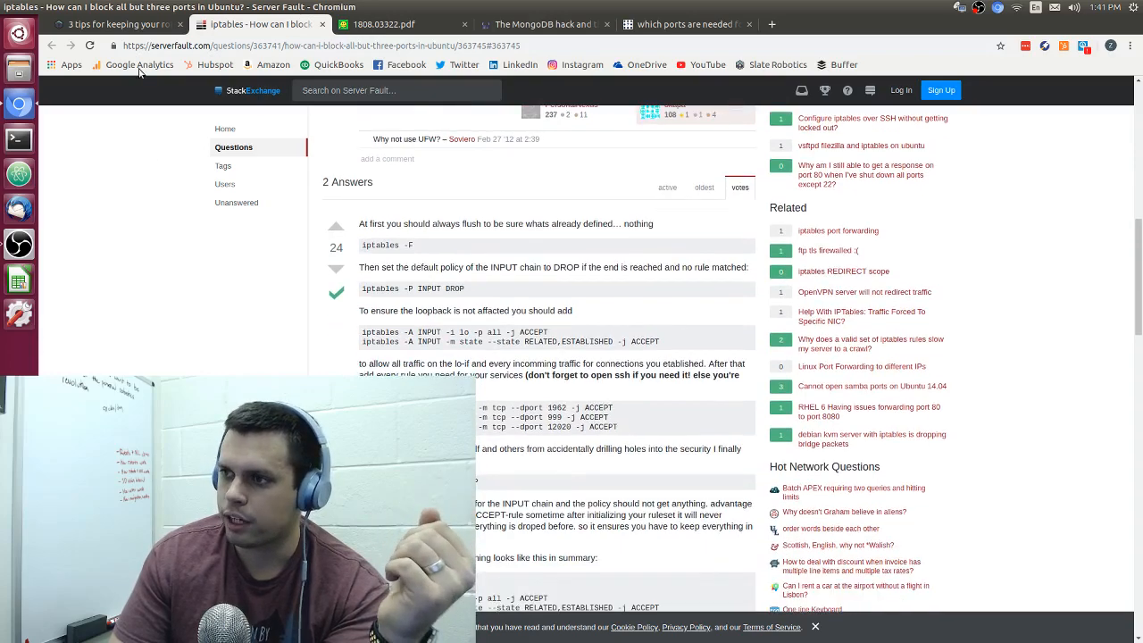
pyautogui.click(116, 25)
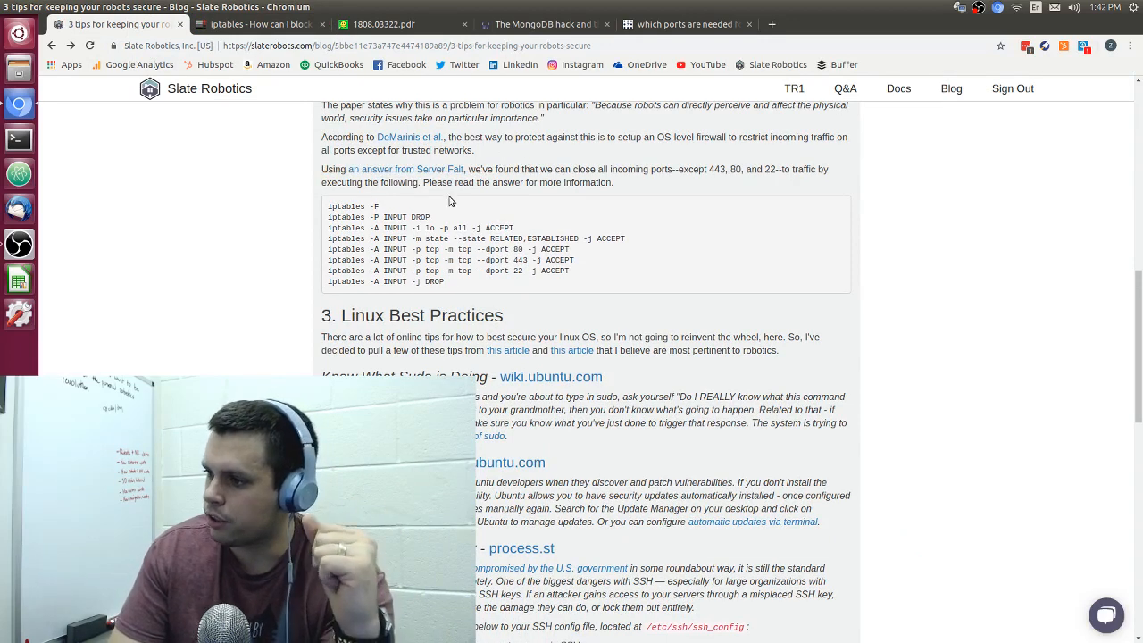
pyautogui.doubleClick(346, 208)
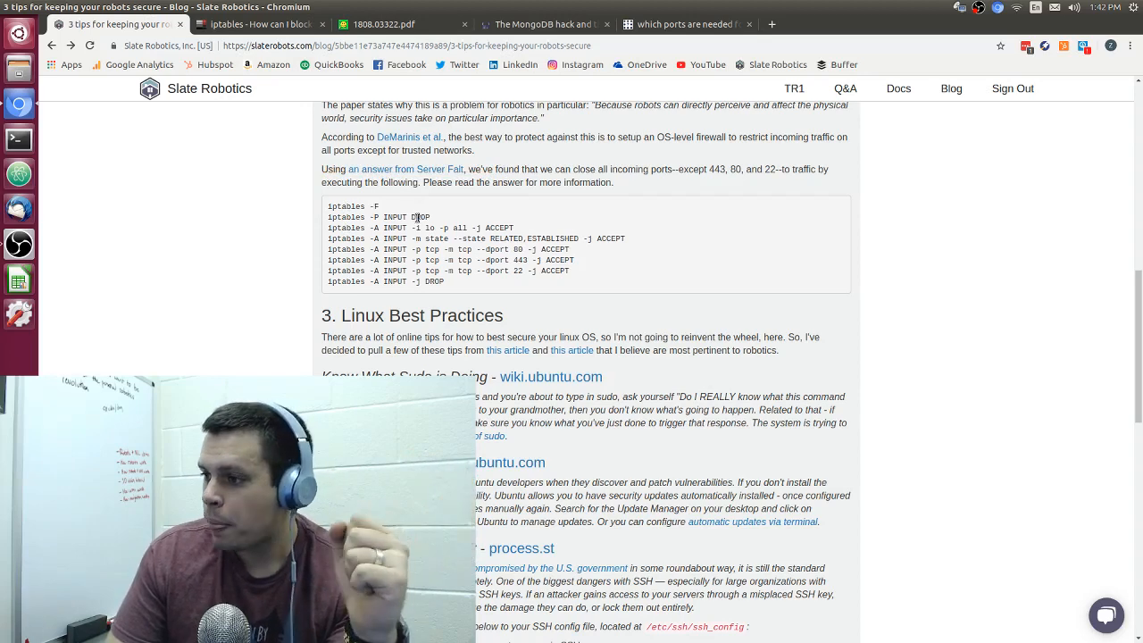
pyautogui.moveTo(328, 207); pyautogui.dragTo(408, 218)
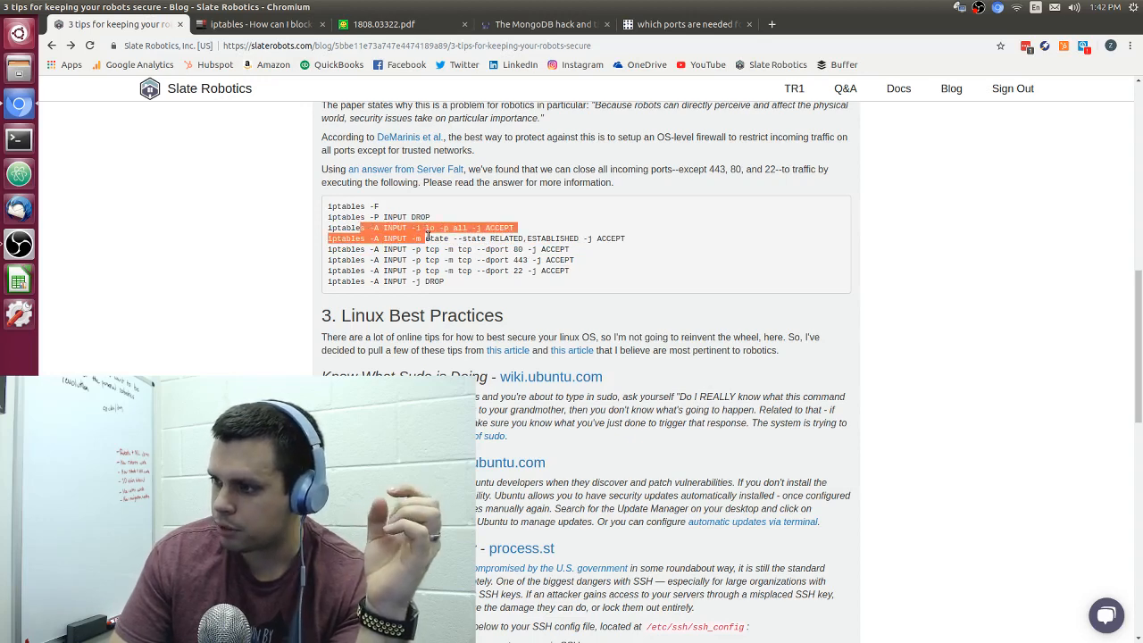
pyautogui.moveTo(515, 228); pyautogui.dragTo(553, 270)
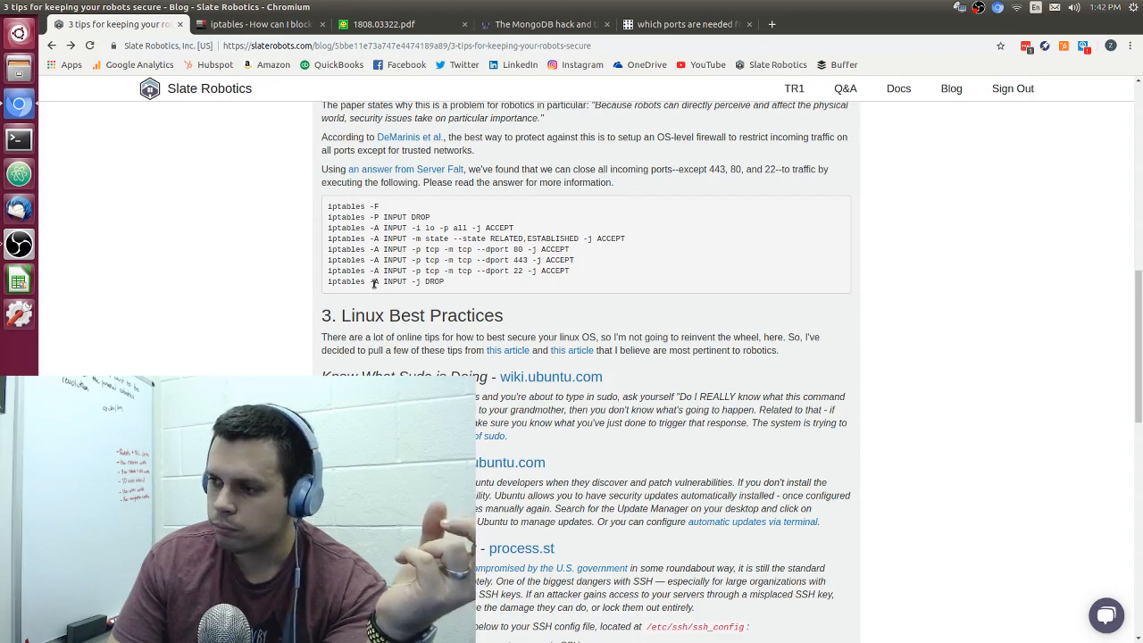
pyautogui.scroll(3)
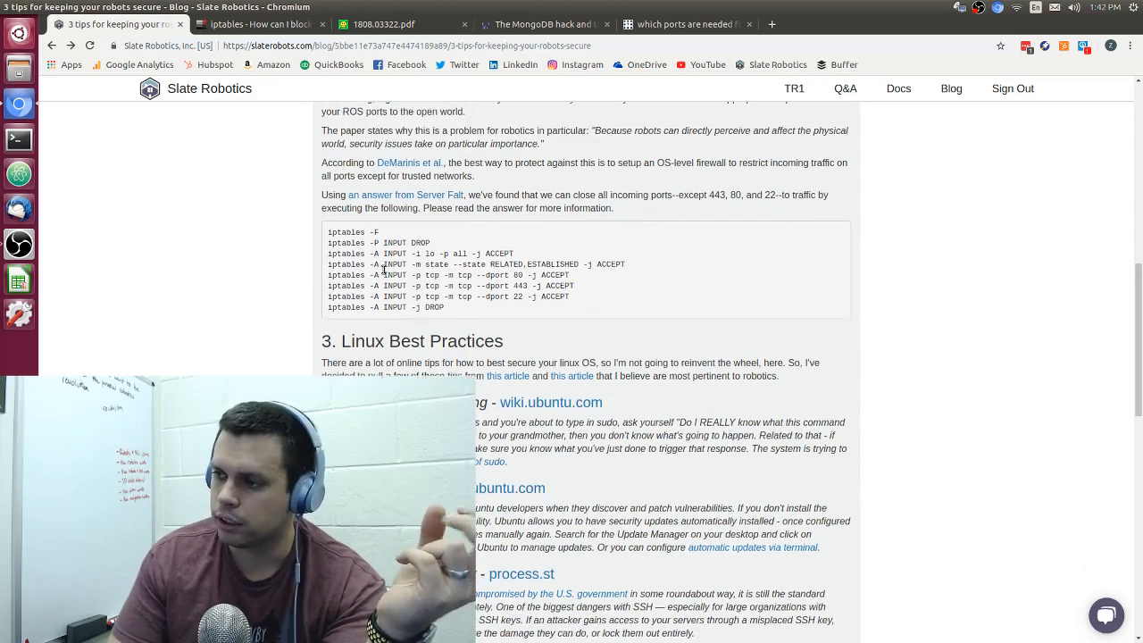
pyautogui.scroll(3)
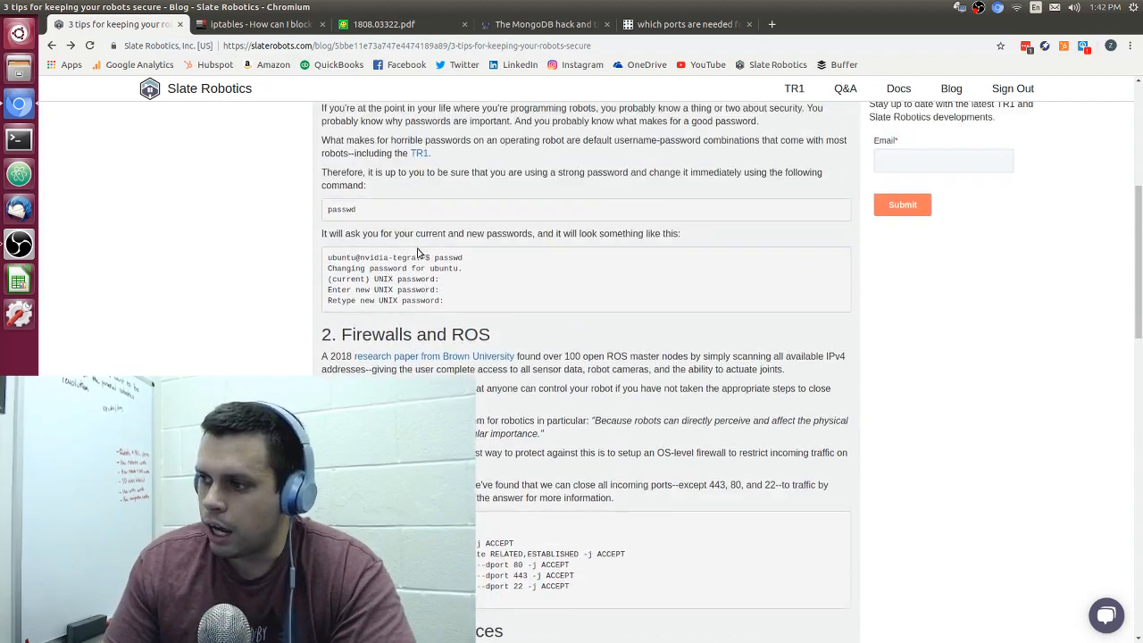
pyautogui.scroll(-3)
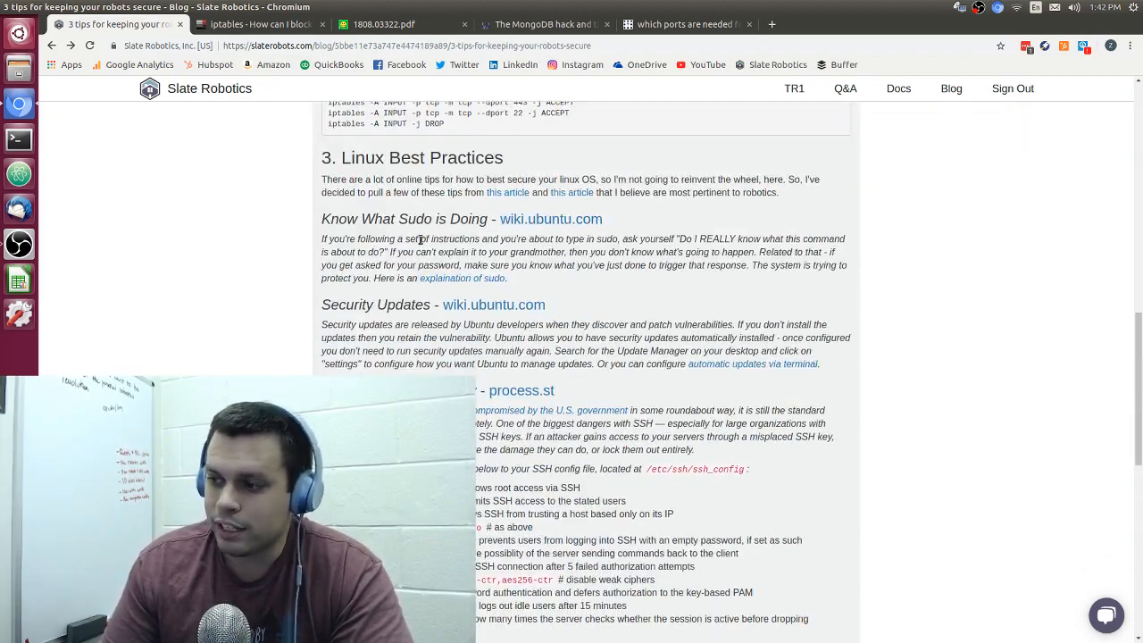
pyautogui.scroll(-3)
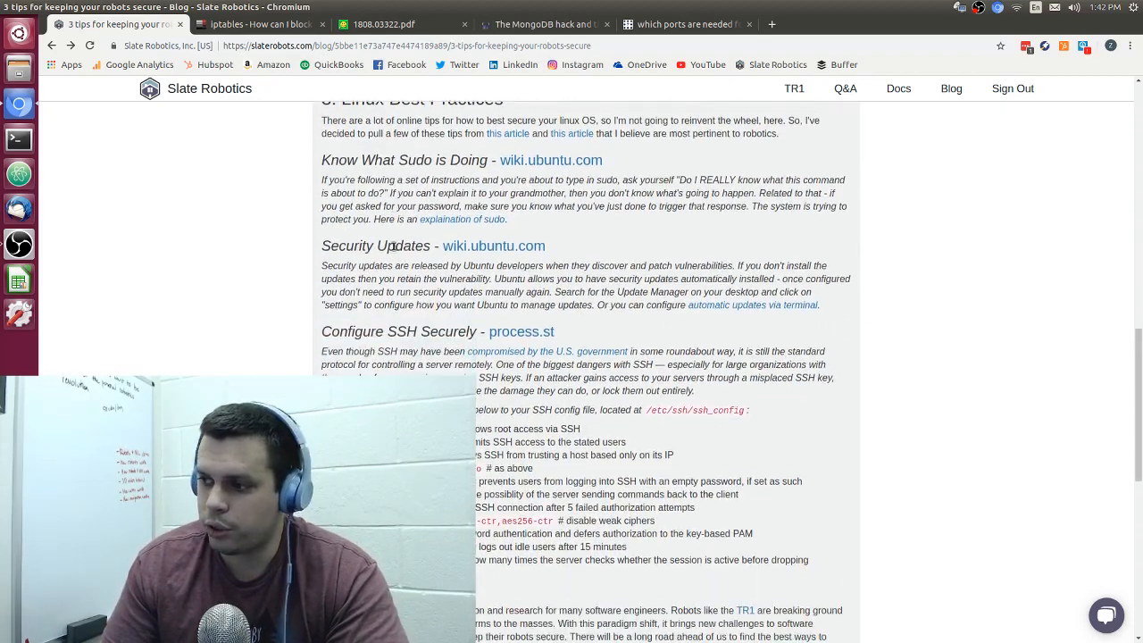
pyautogui.scroll(-3)
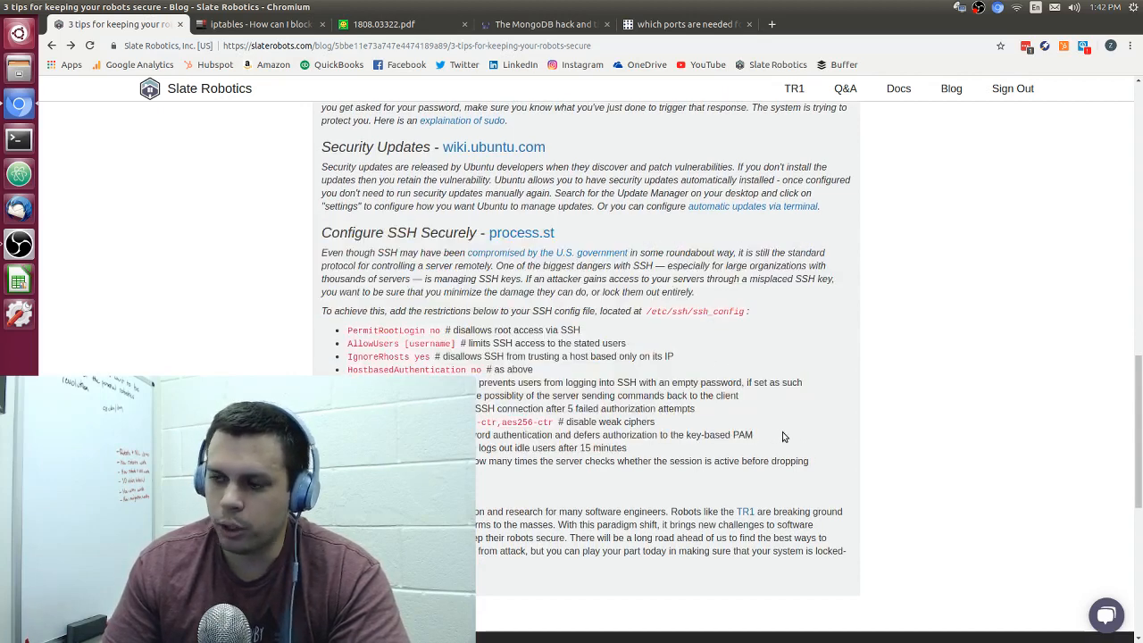
pyautogui.scroll(-3)
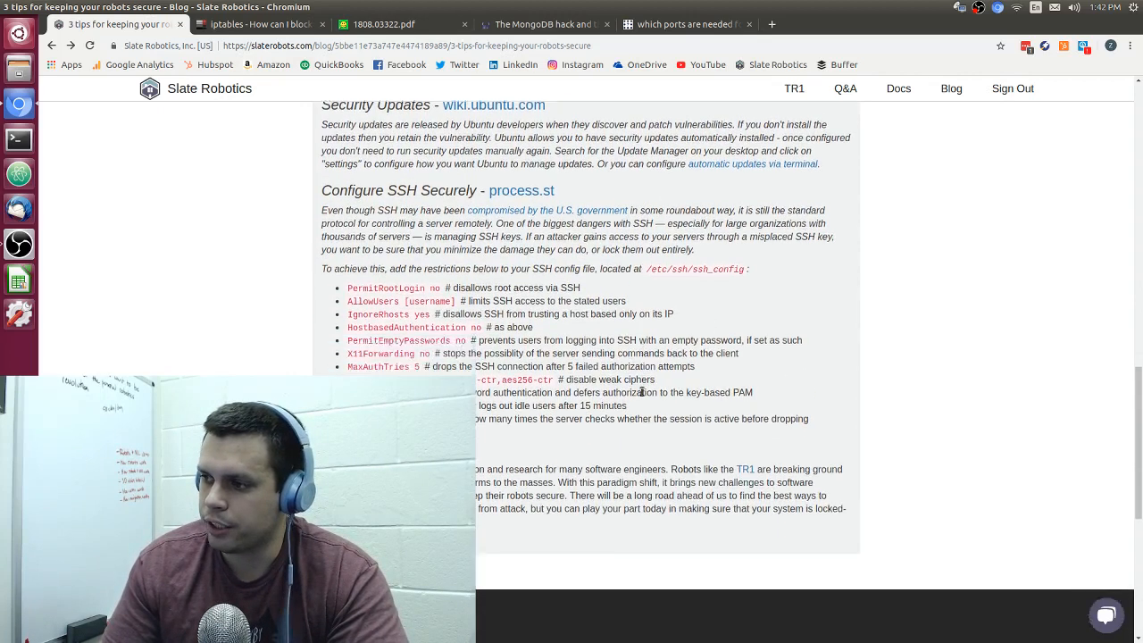
pyautogui.scroll(-3)
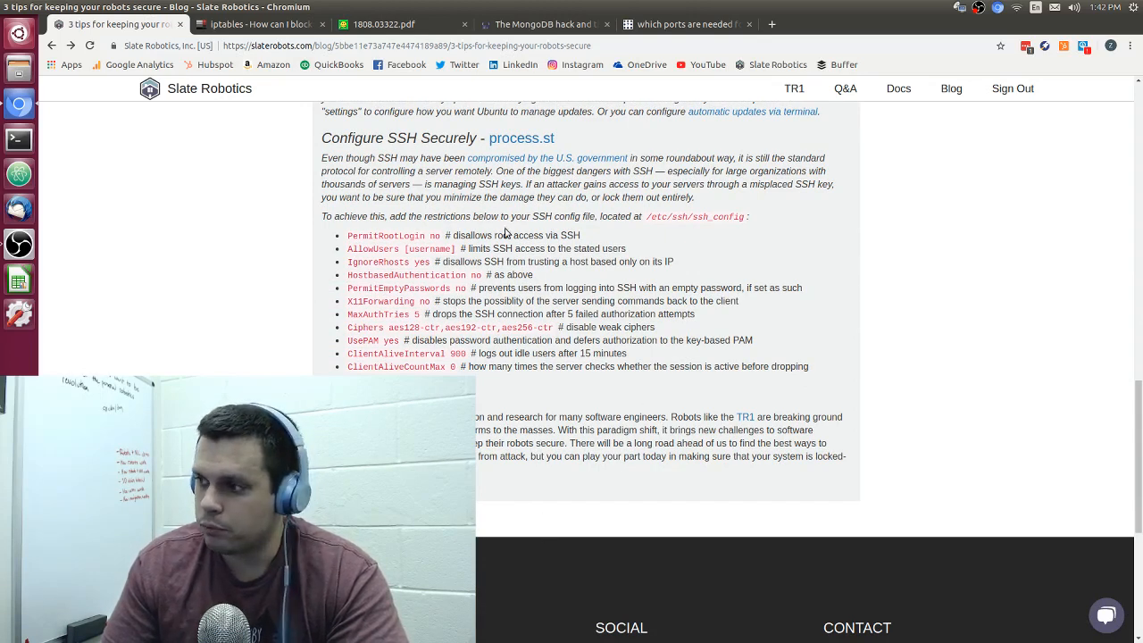
pyautogui.scroll(3)
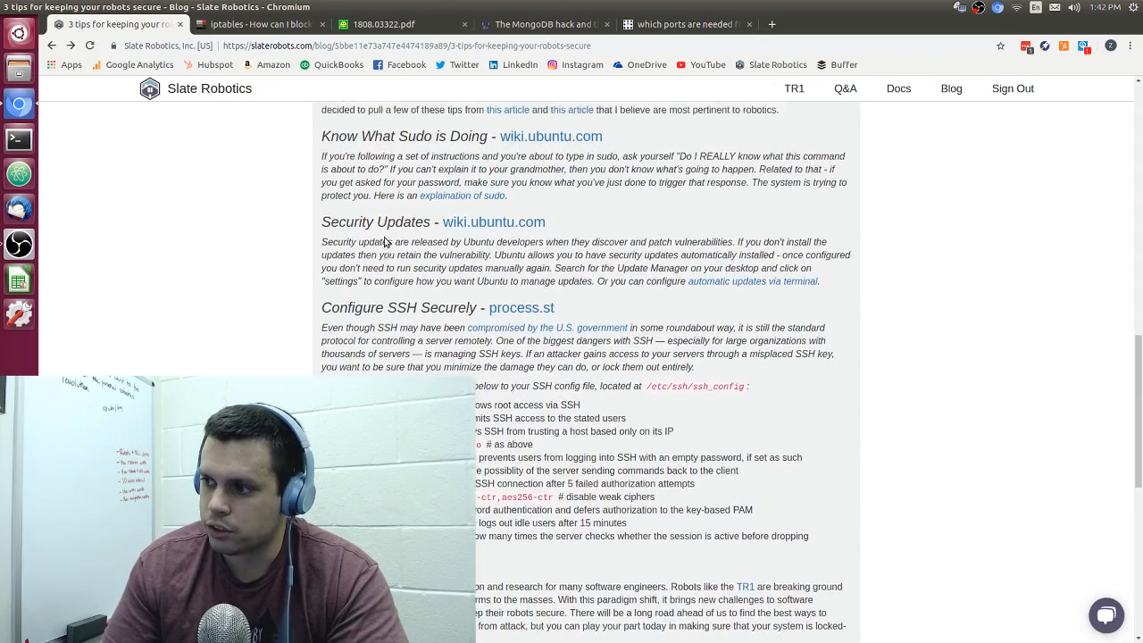
pyautogui.scroll(3)
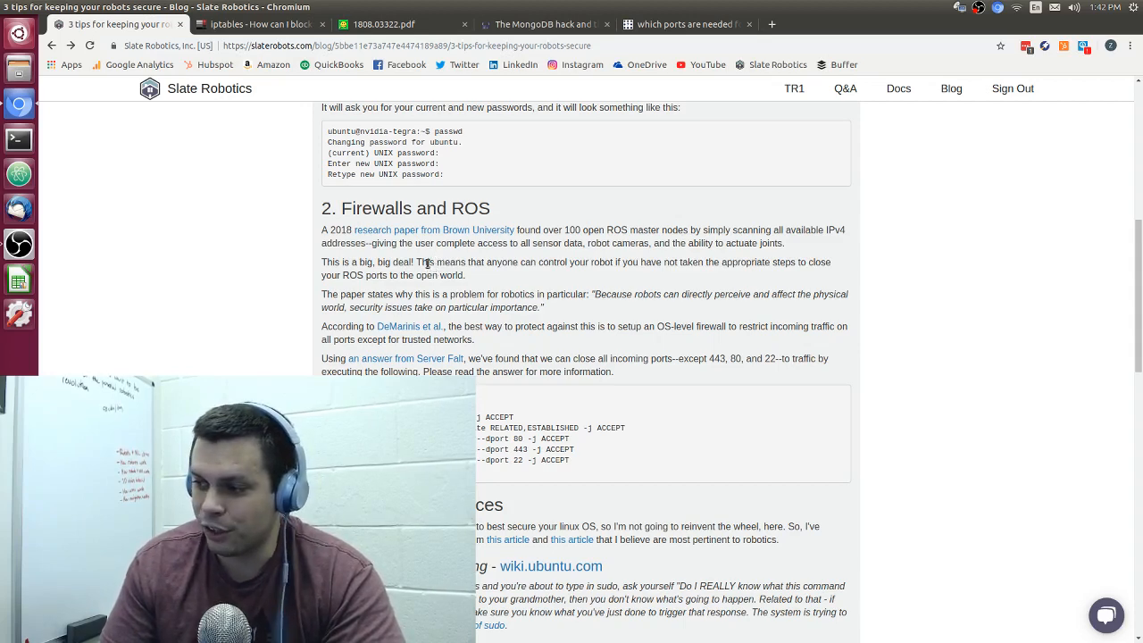
pyautogui.moveTo(486, 386)
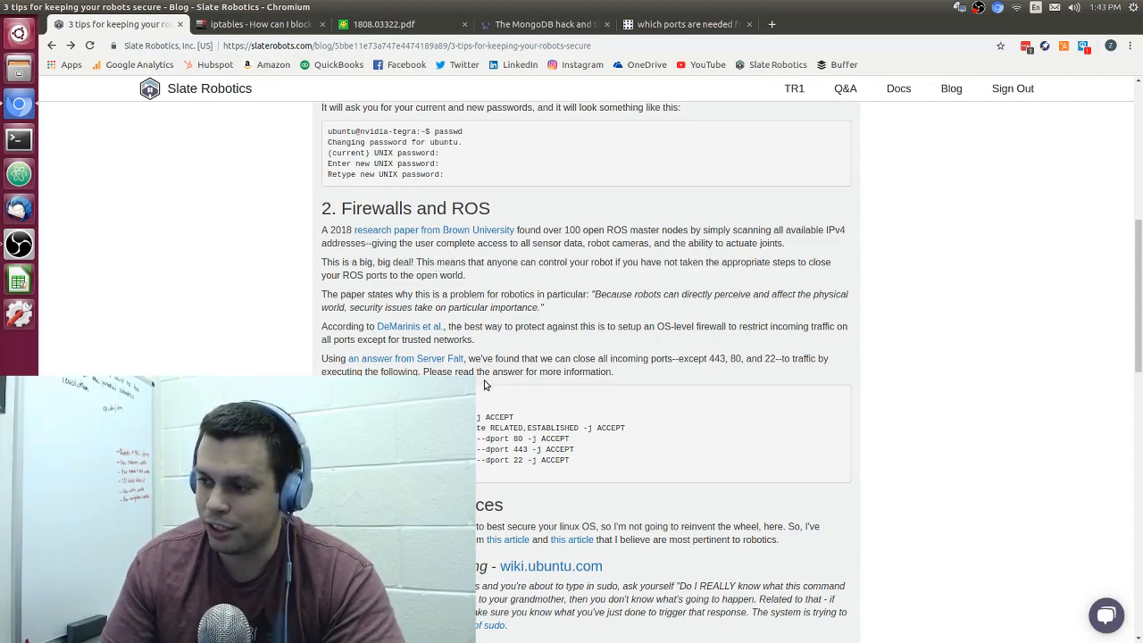
pyautogui.moveTo(479, 389)
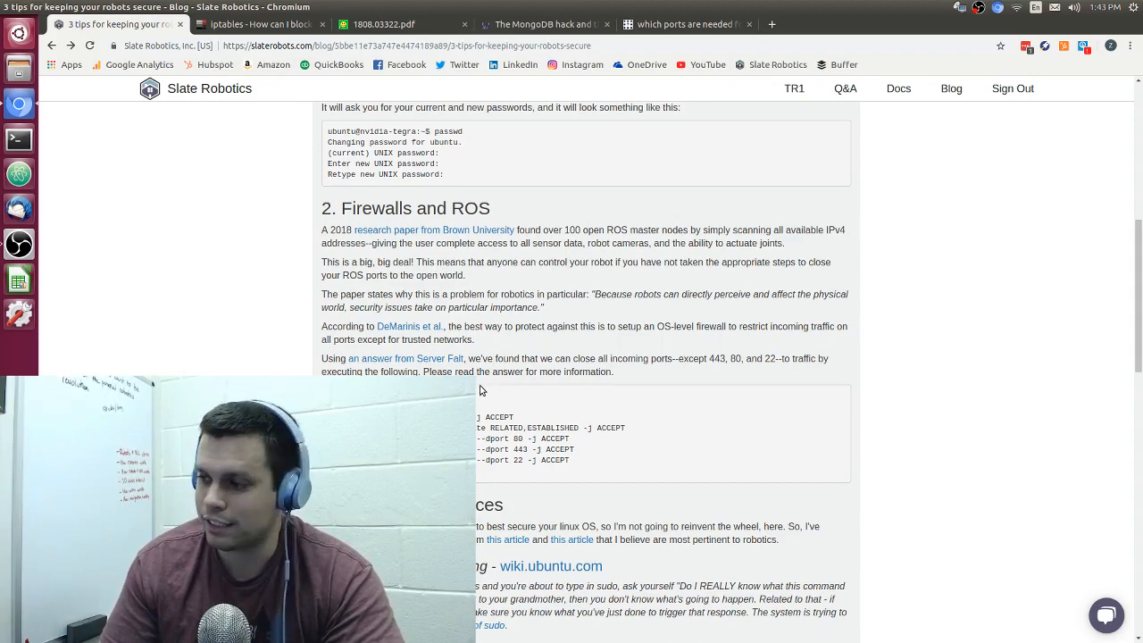
pyautogui.scroll(3)
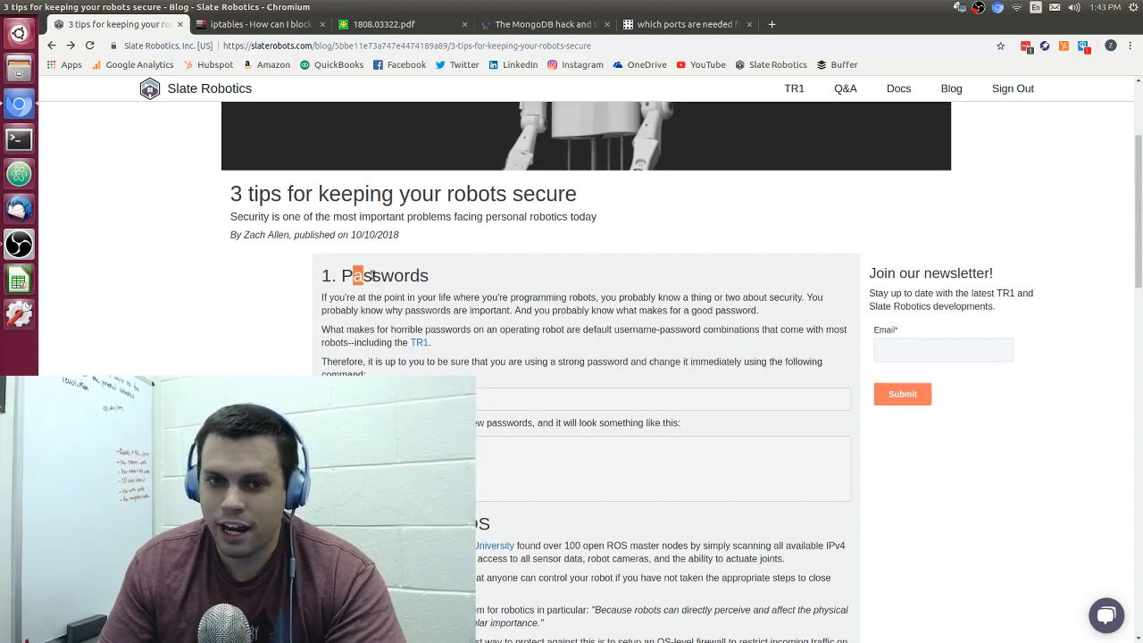
pyautogui.scroll(-3)
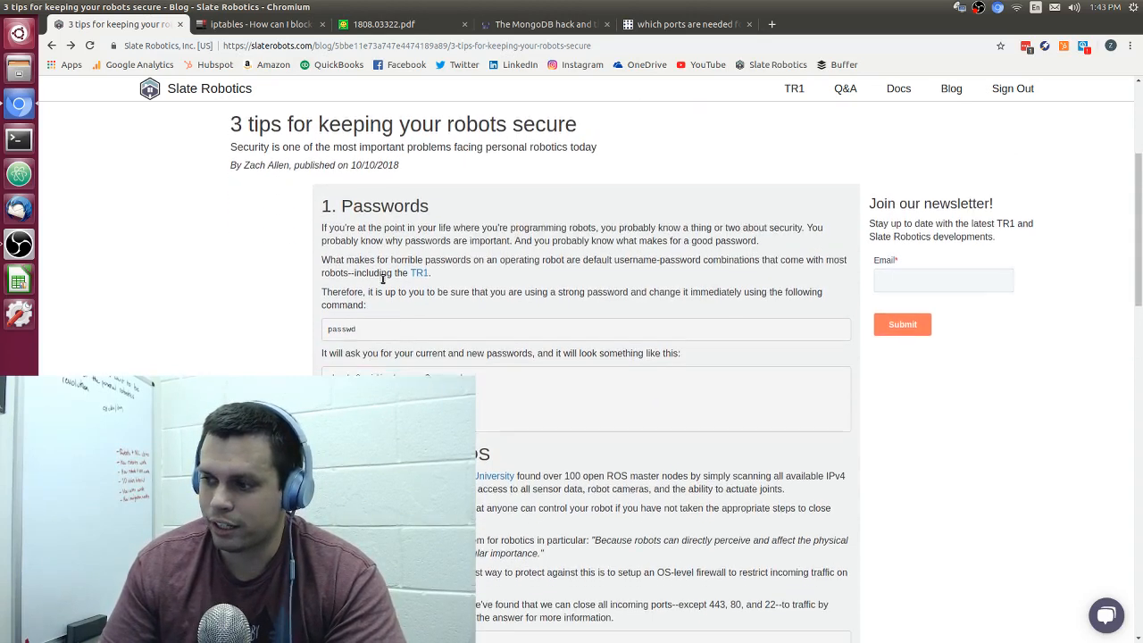
pyautogui.scroll(-3)
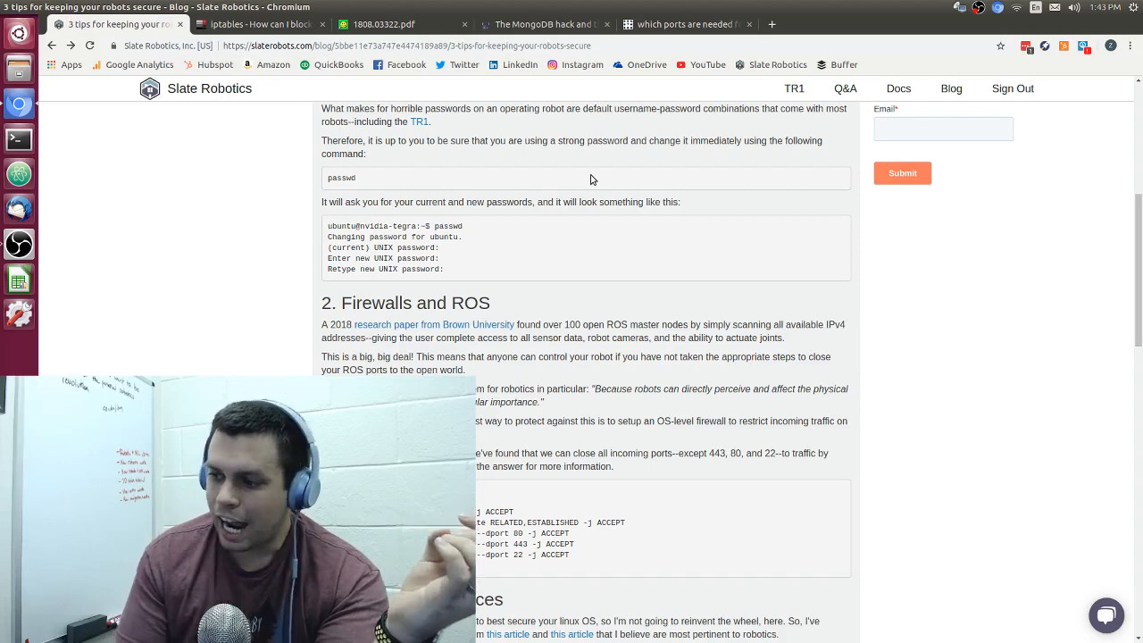
pyautogui.scroll(-3)
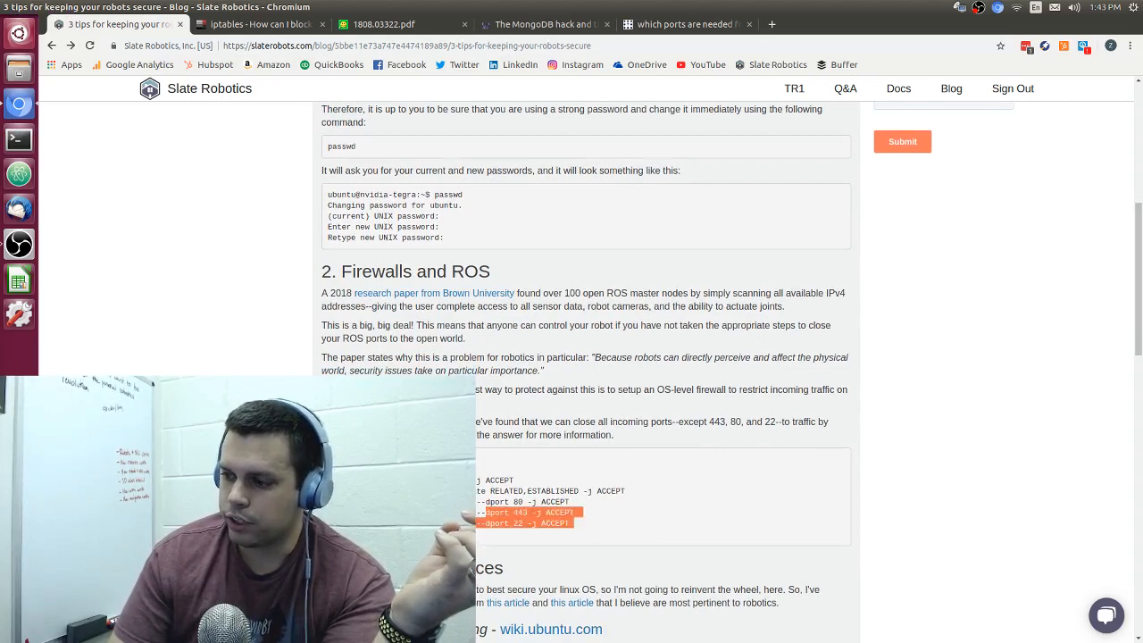
pyautogui.scroll(-3)
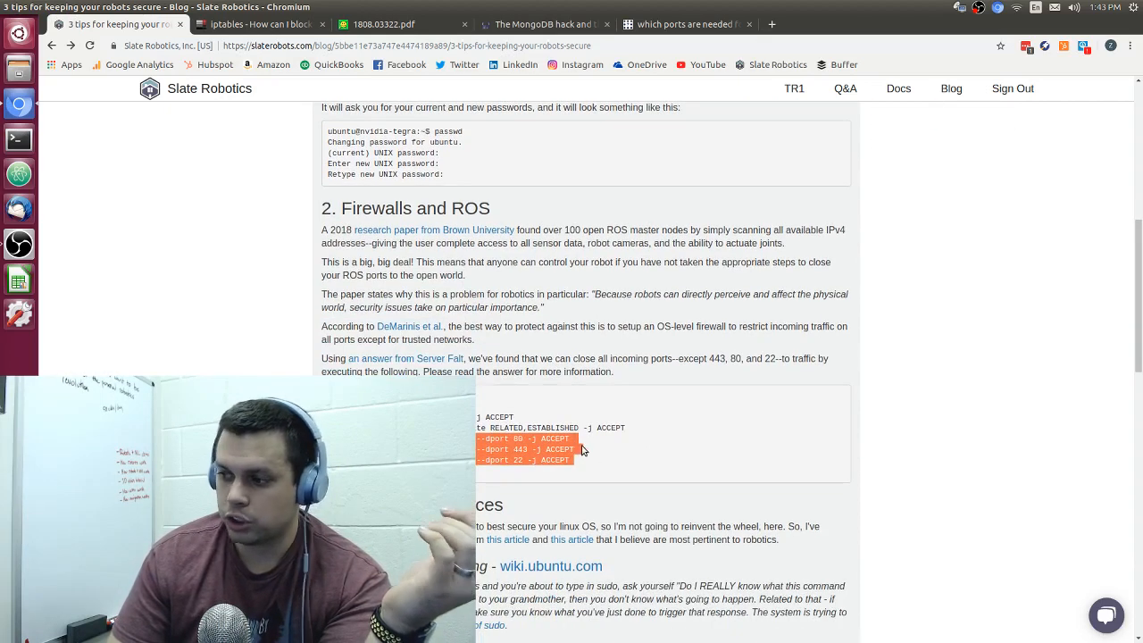
pyautogui.moveTo(625, 395)
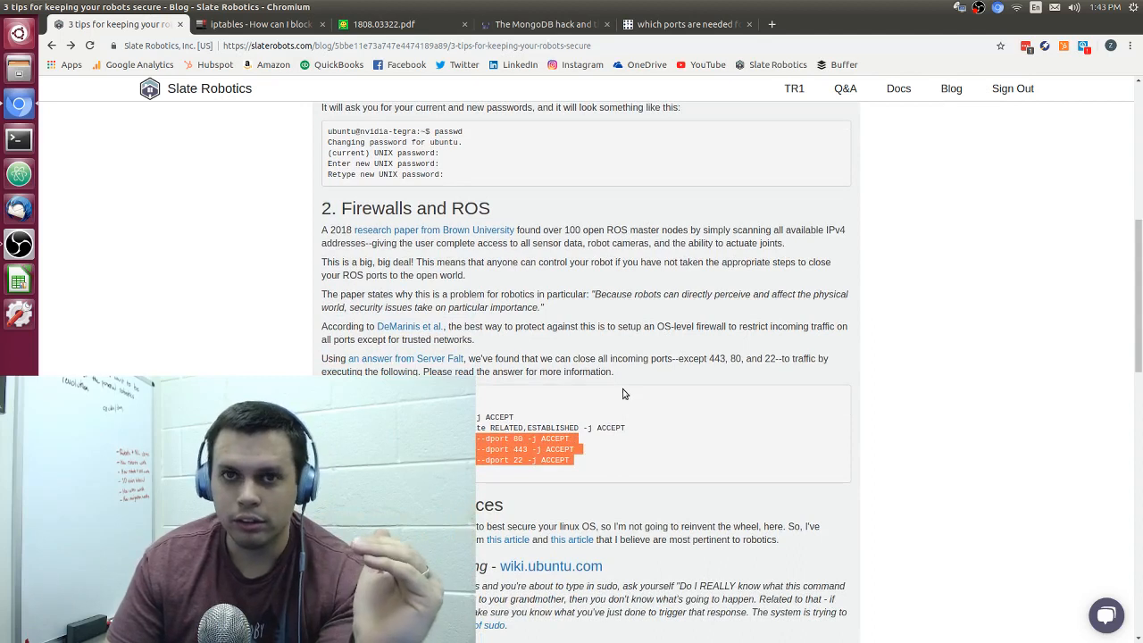
pyautogui.moveTo(597, 354)
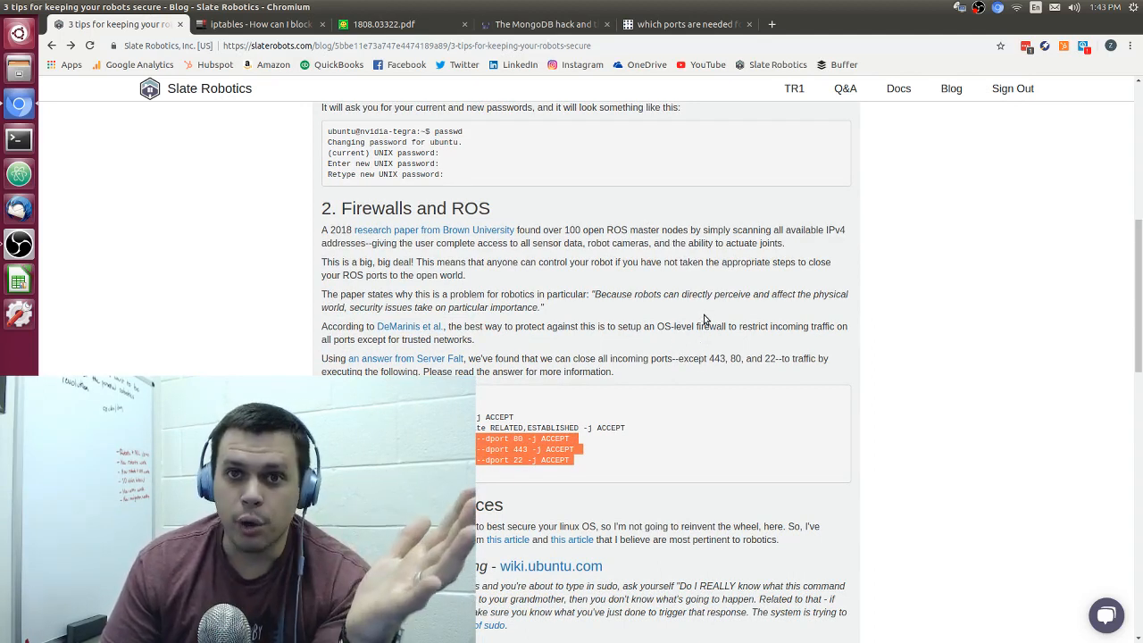
pyautogui.scroll(-3)
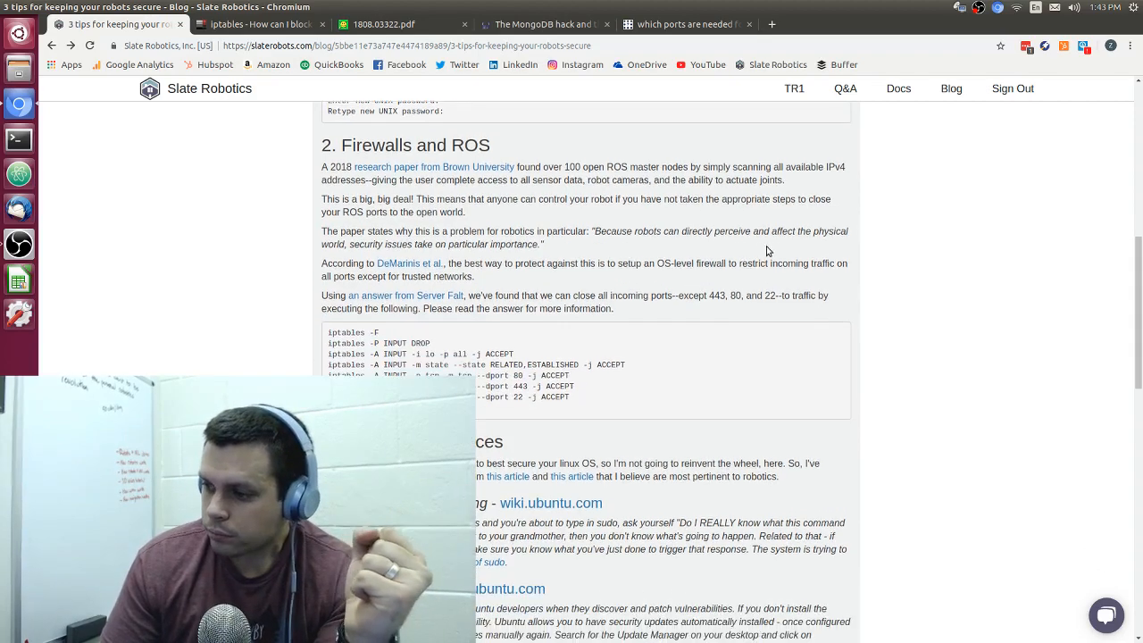
pyautogui.scroll(-3)
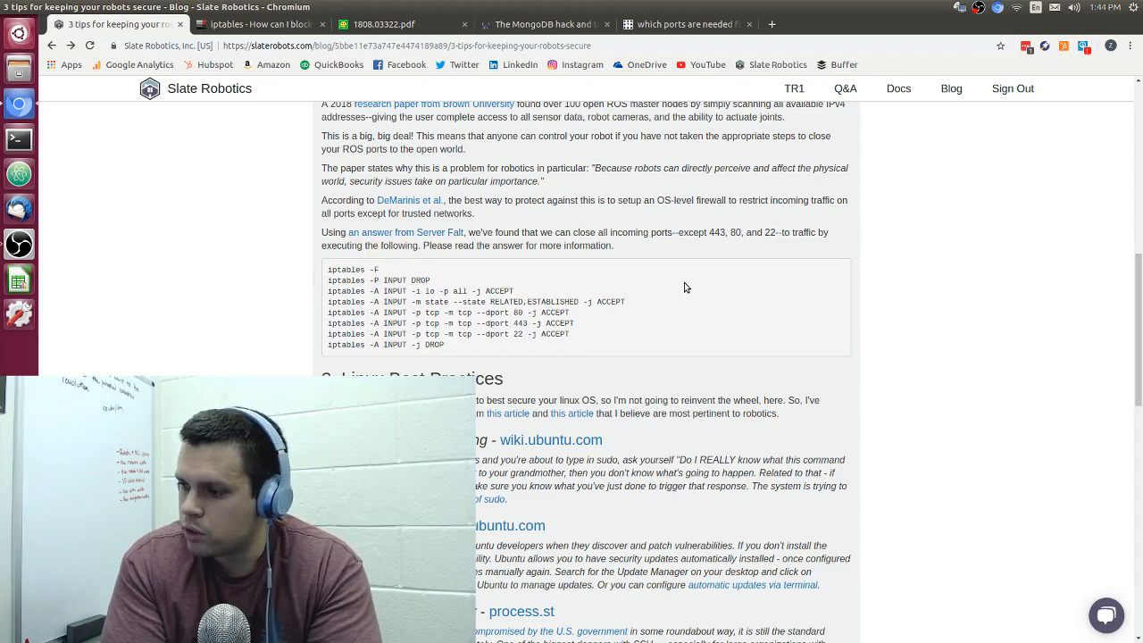
pyautogui.moveTo(613, 286)
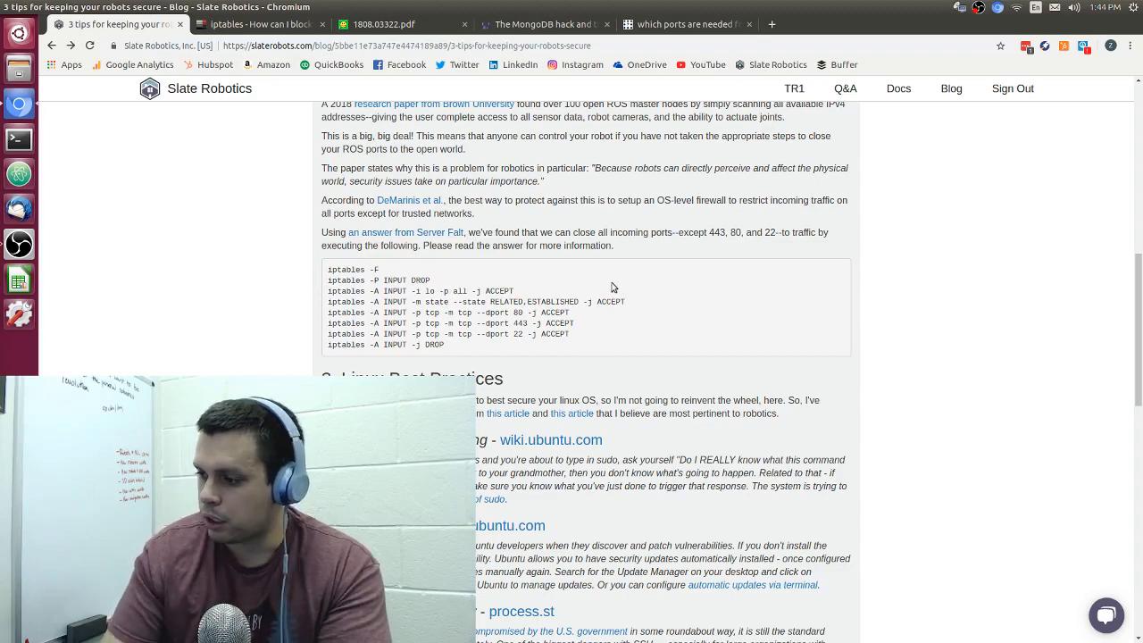
pyautogui.scroll(-3)
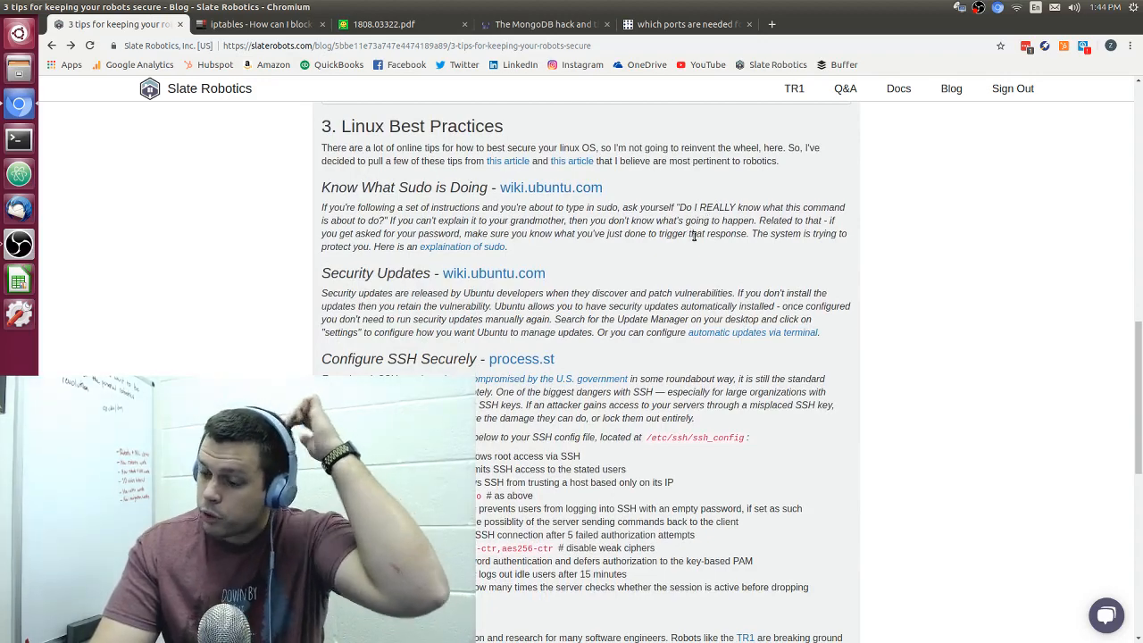
pyautogui.scroll(3)
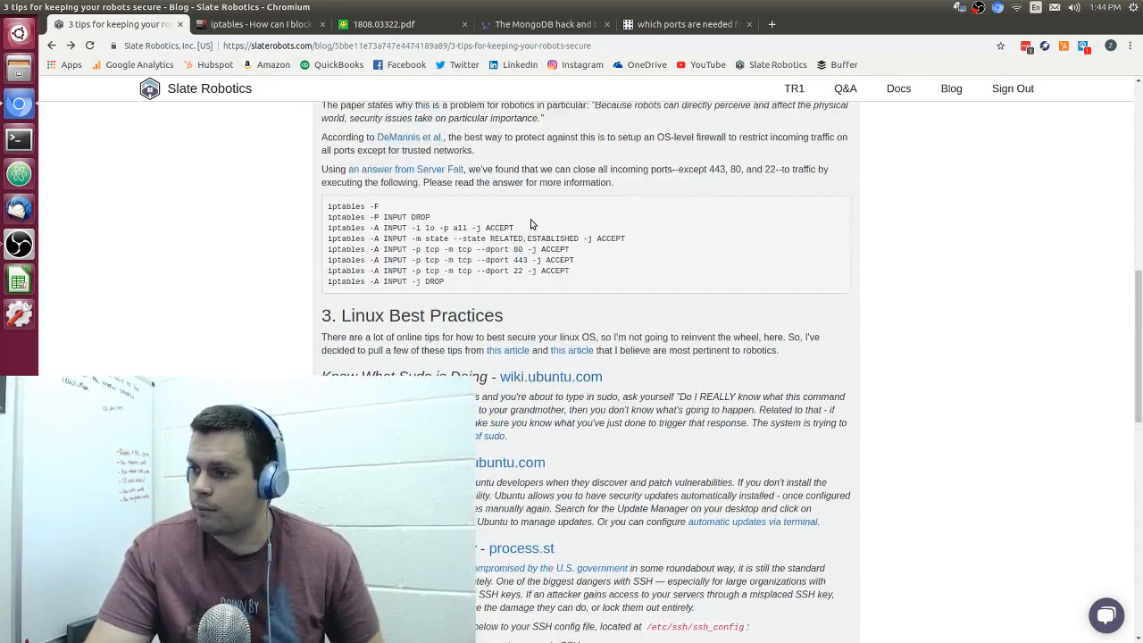
pyautogui.scroll(3)
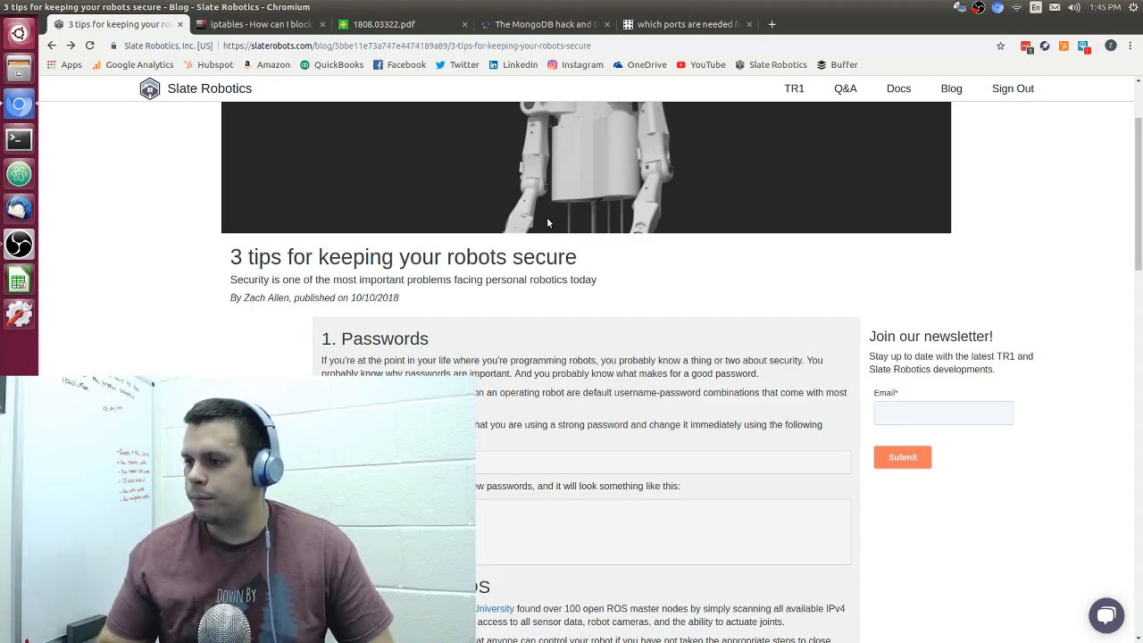
pyautogui.scroll(3)
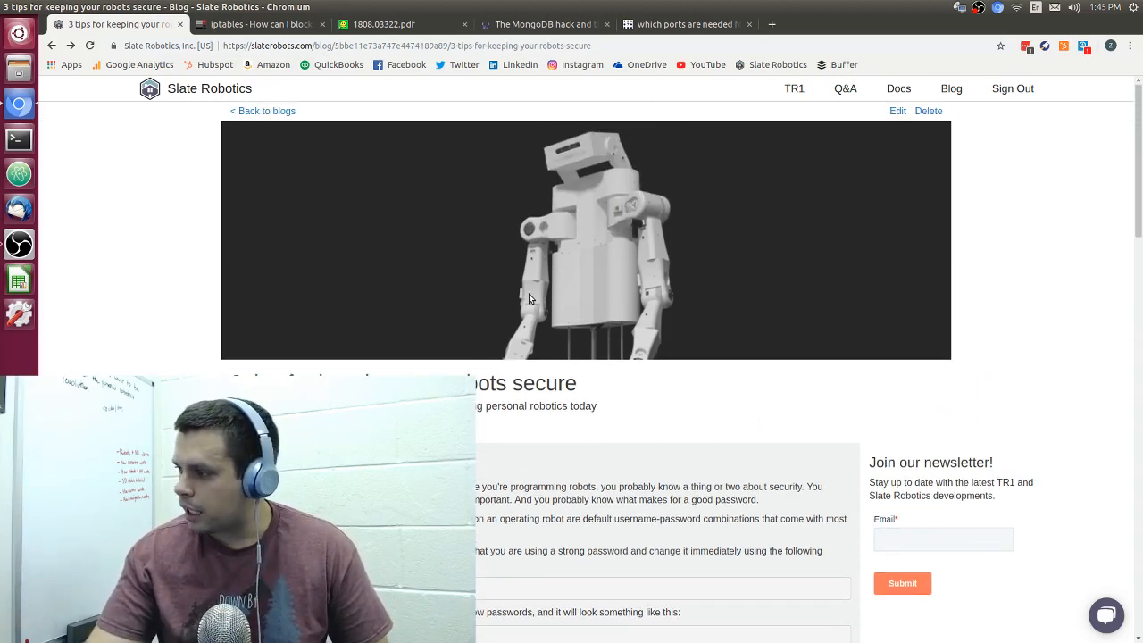